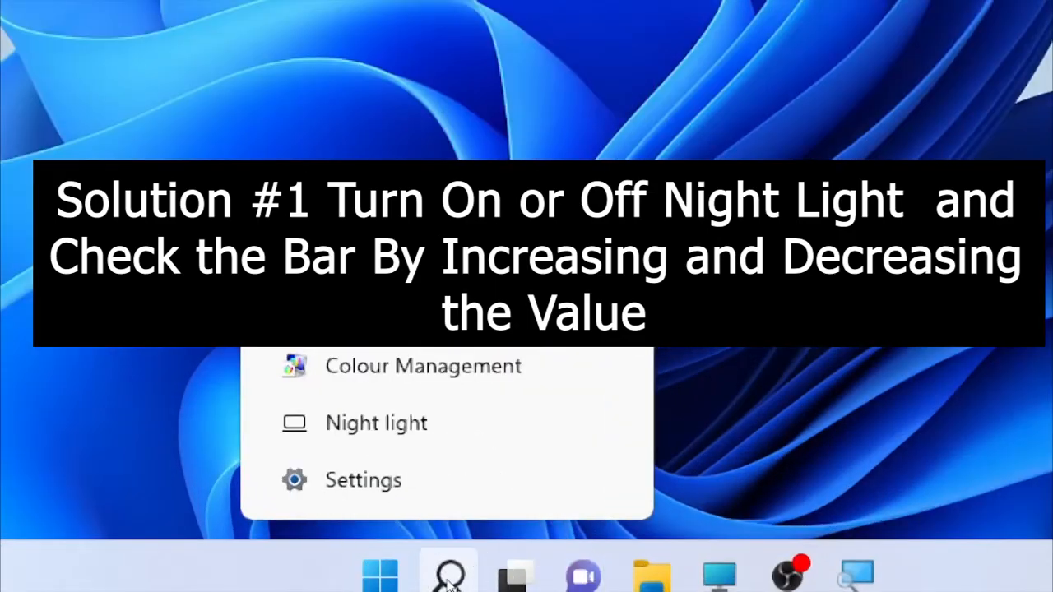
Step: Search Windows for 'night light' and open the Night light settings page
click(449, 573)
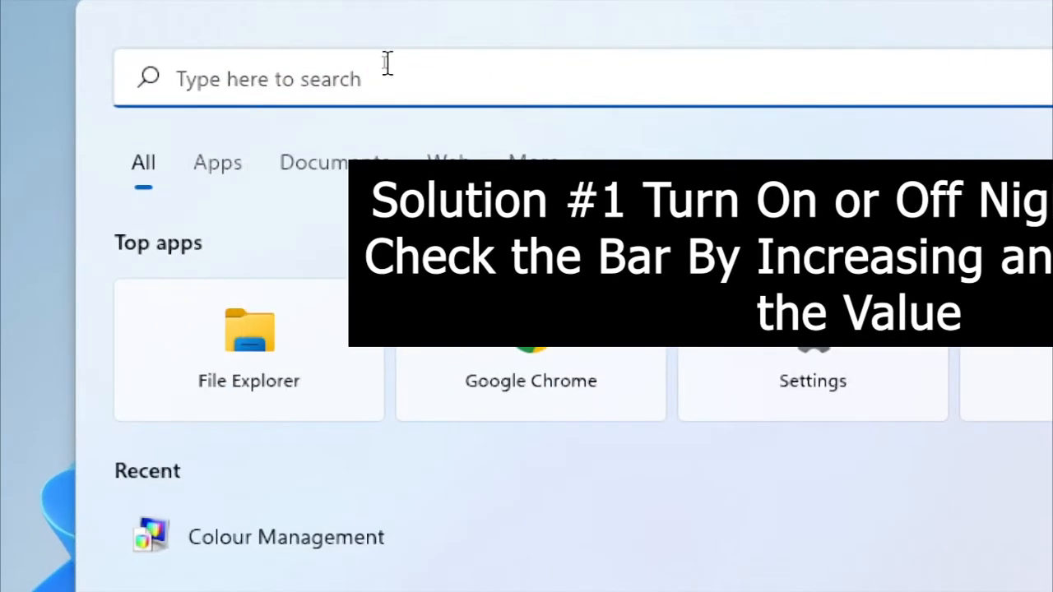
text(night light)
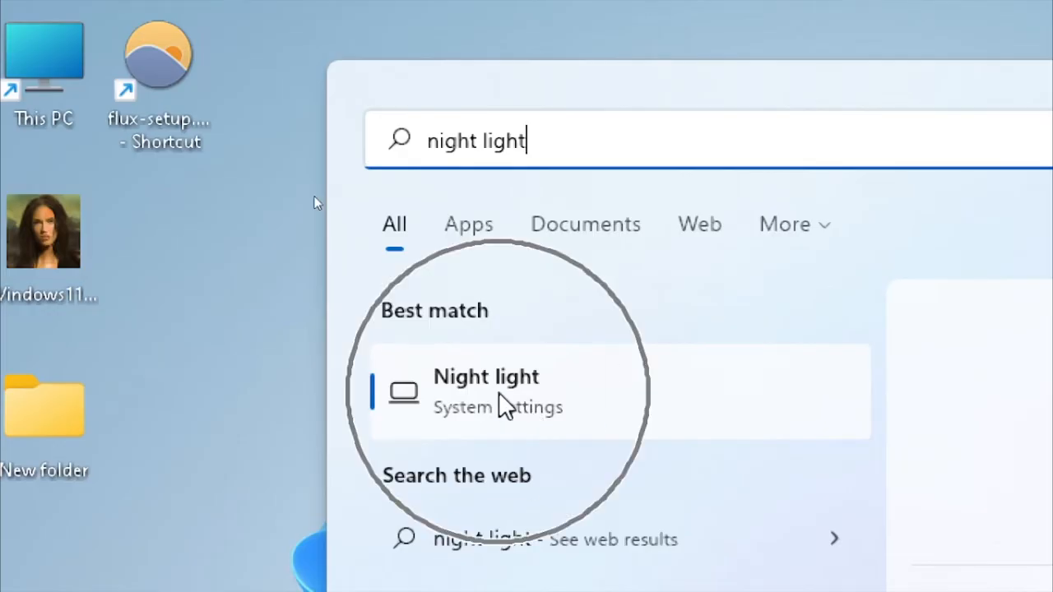
click(485, 391)
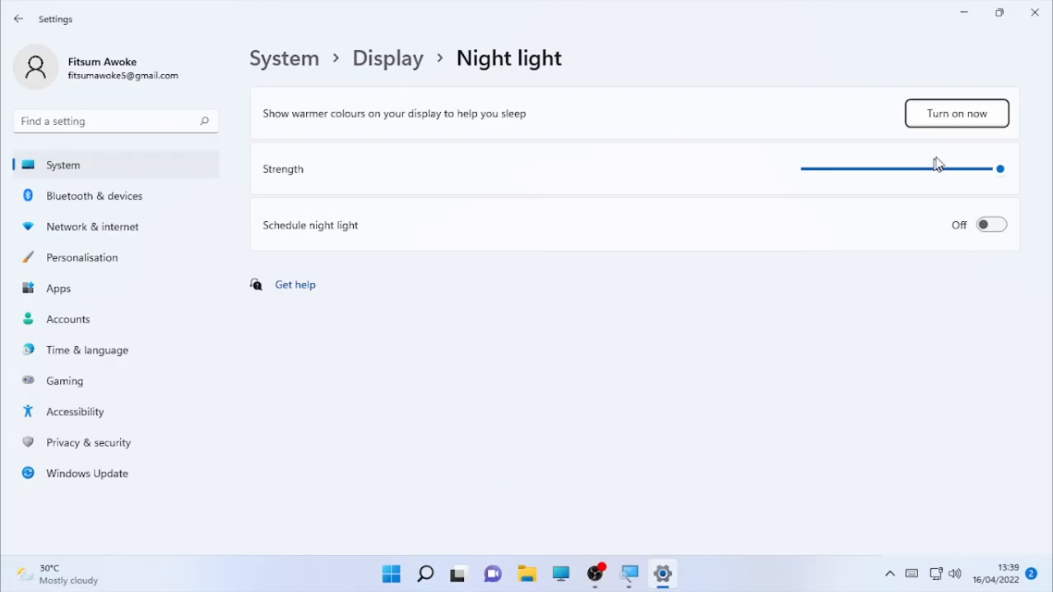
mouse_move(915, 77)
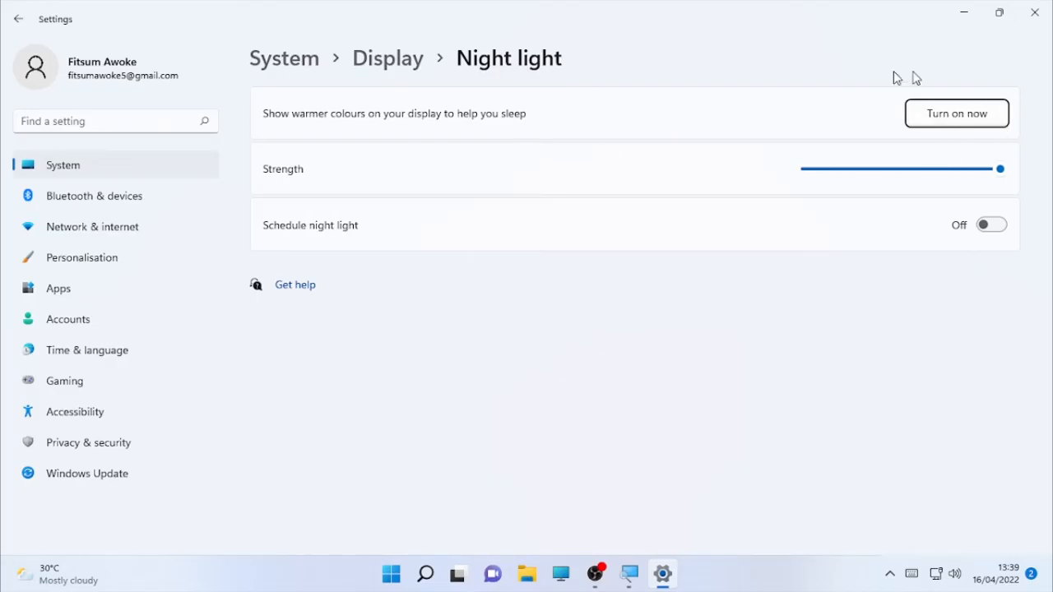
mouse_move(954, 90)
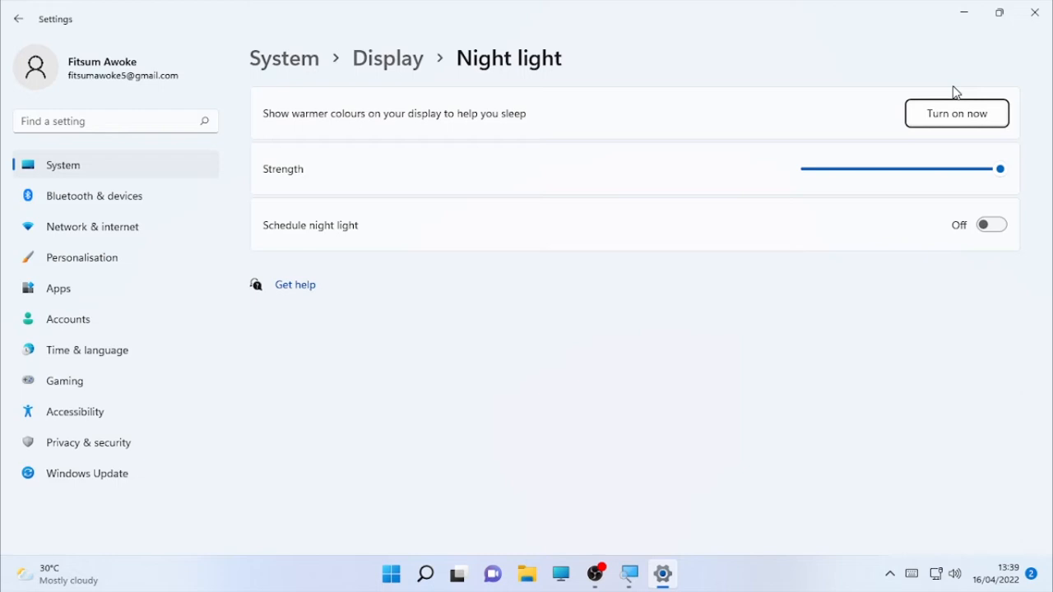
mouse_move(981, 145)
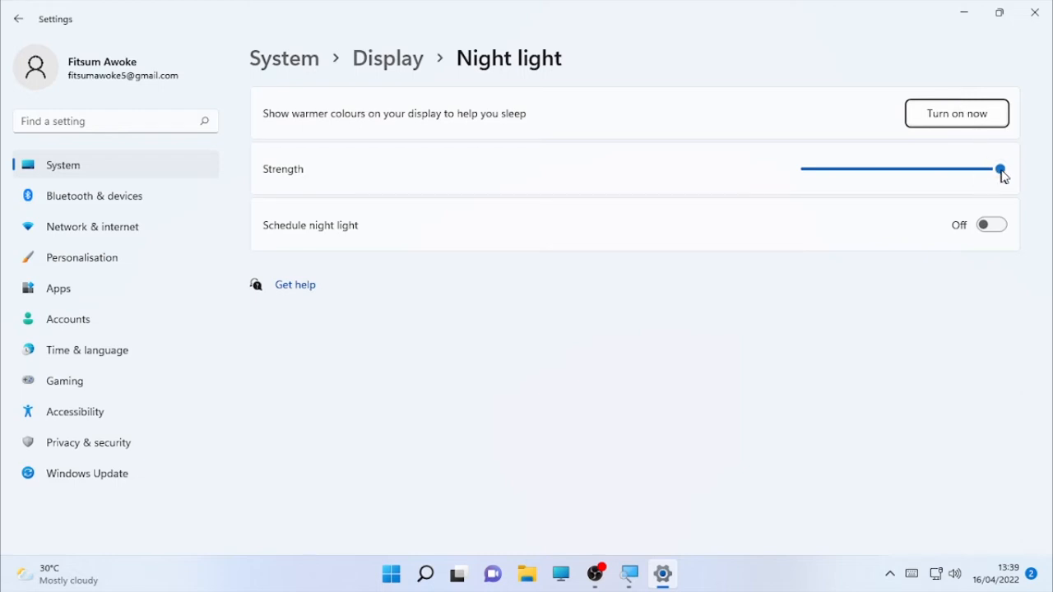
Step: Turn night light on now with strength at 100, then close Settings
drag(999, 169, 967, 168)
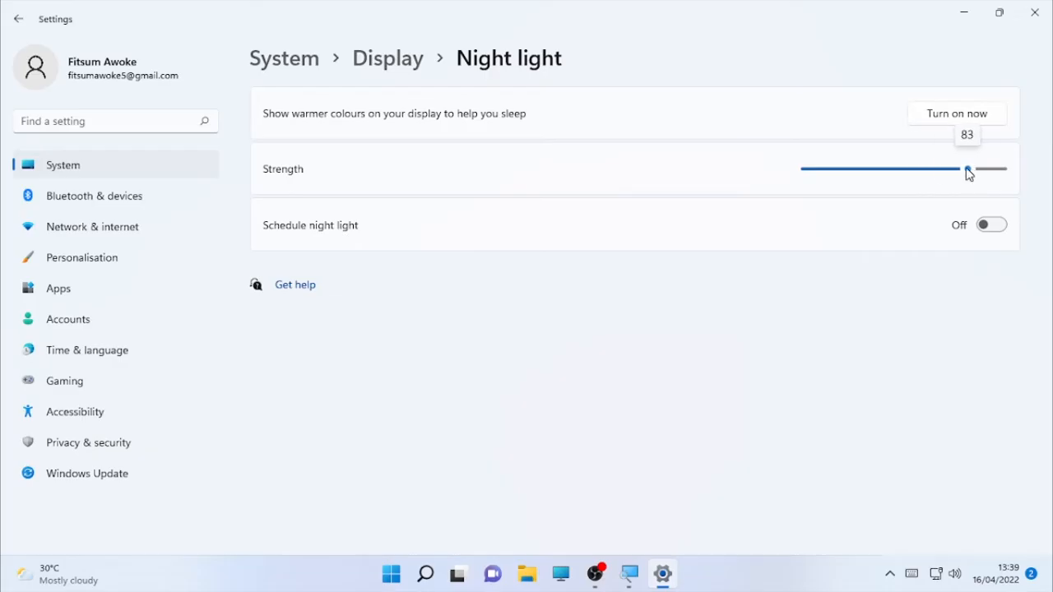
drag(967, 169, 1000, 169)
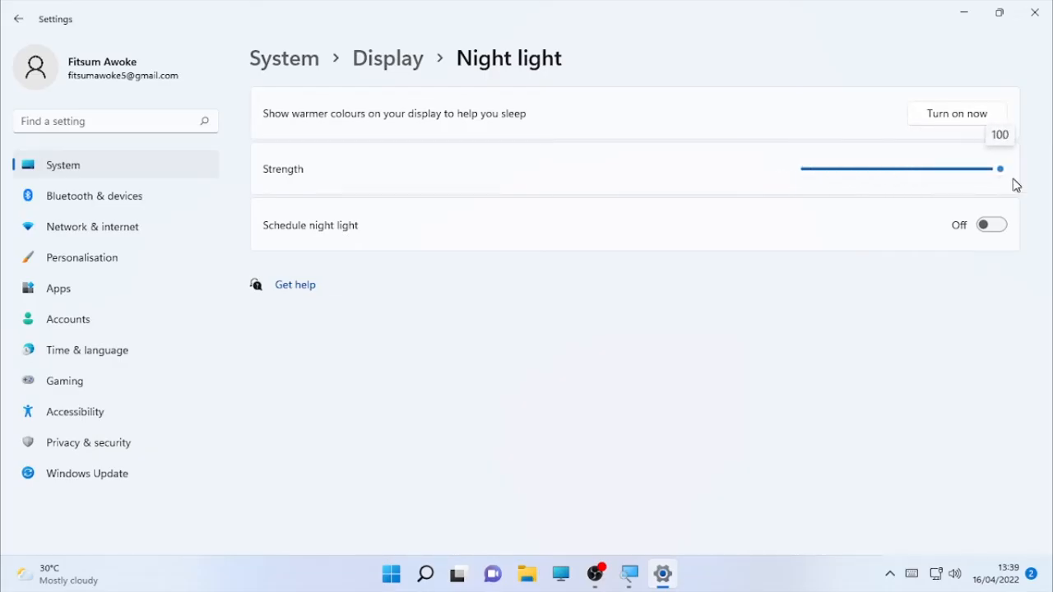
click(956, 113)
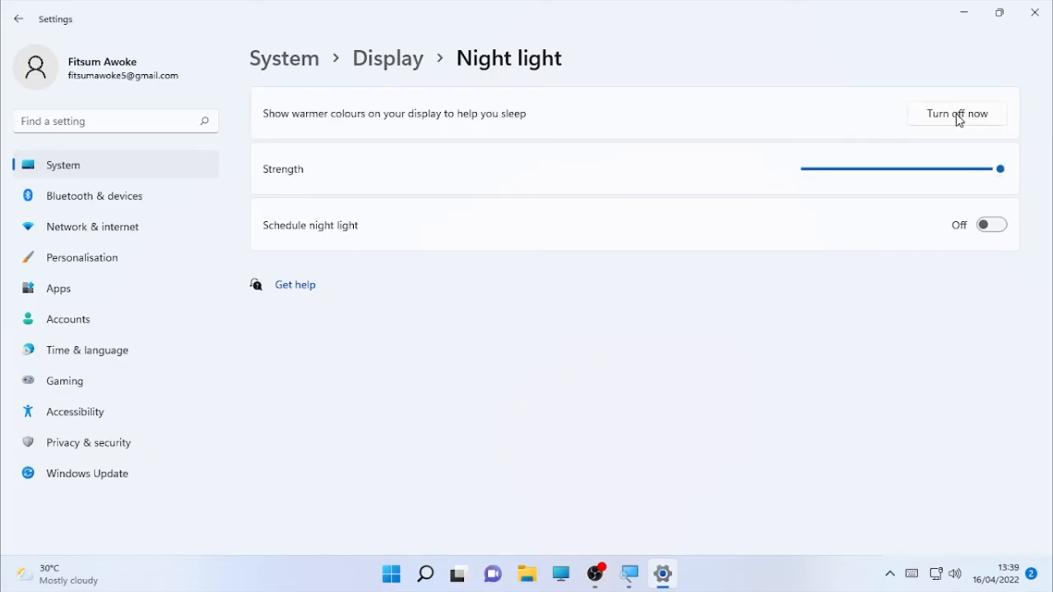
mouse_move(1005, 195)
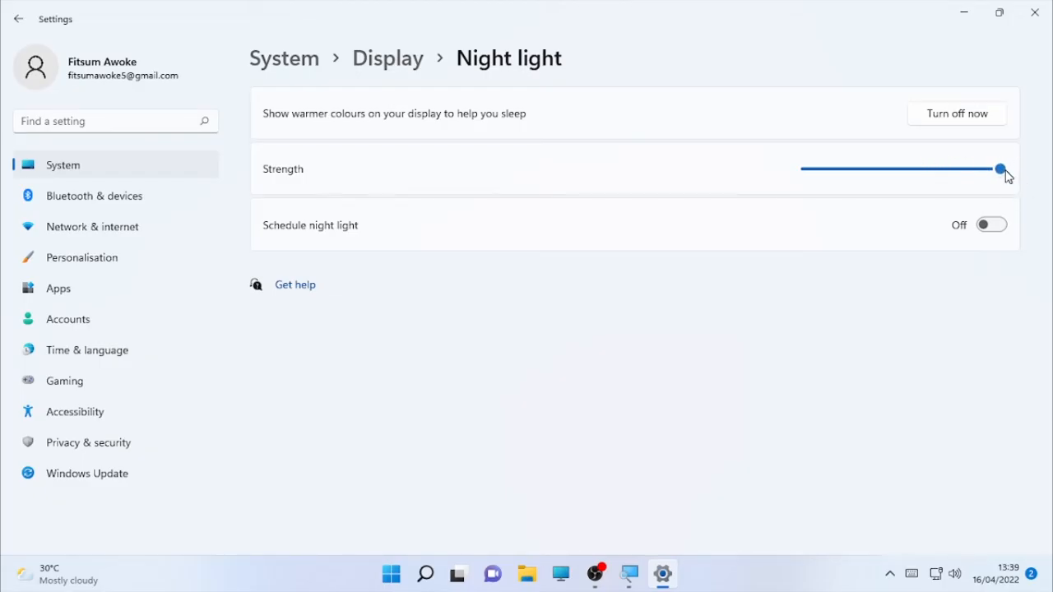
drag(999, 168, 806, 168)
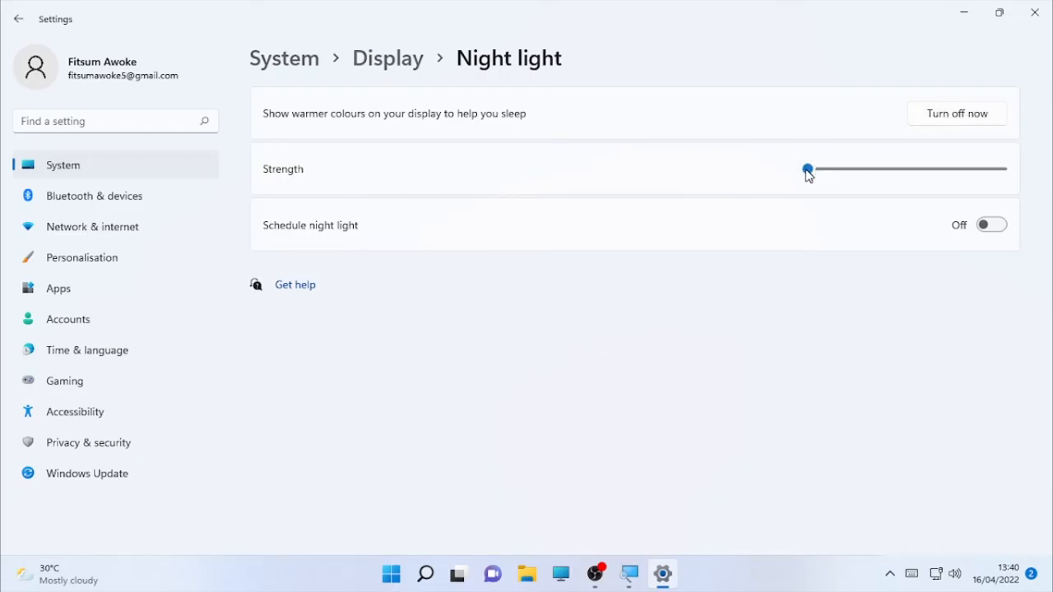
drag(806, 169, 872, 169)
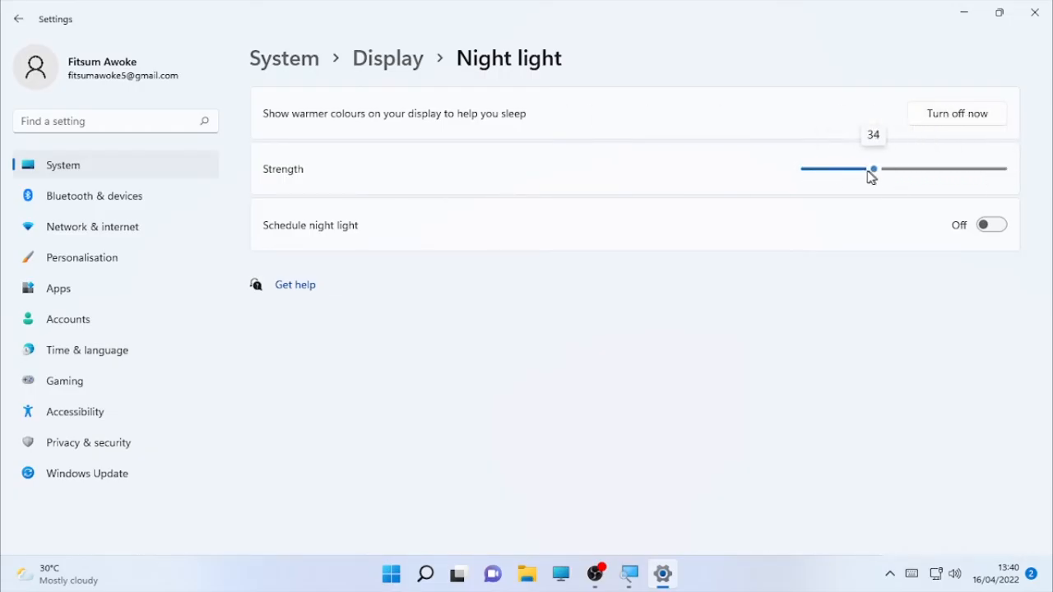
drag(873, 169, 999, 169)
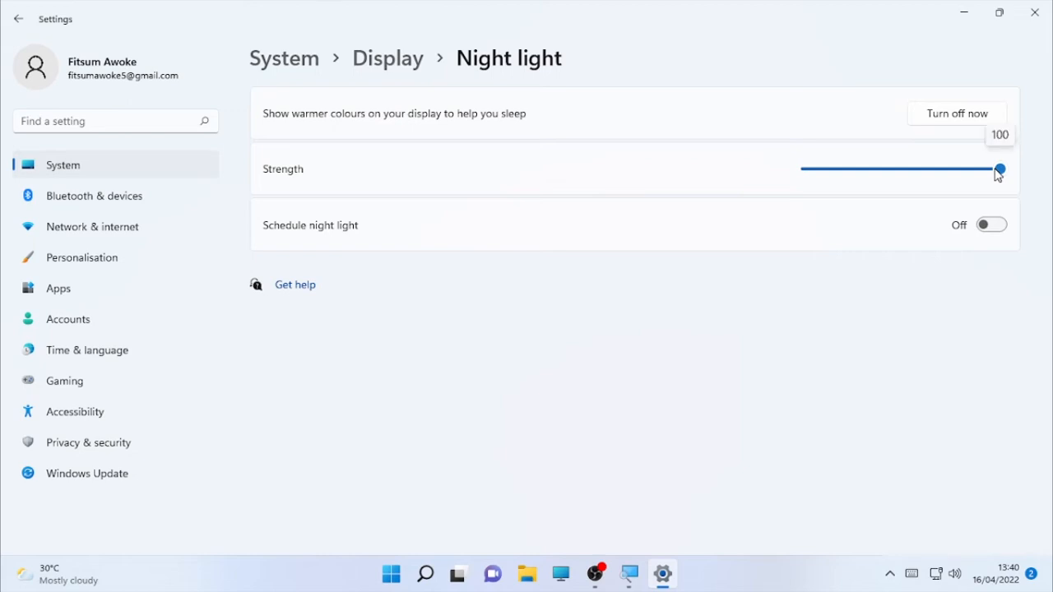
click(1034, 12)
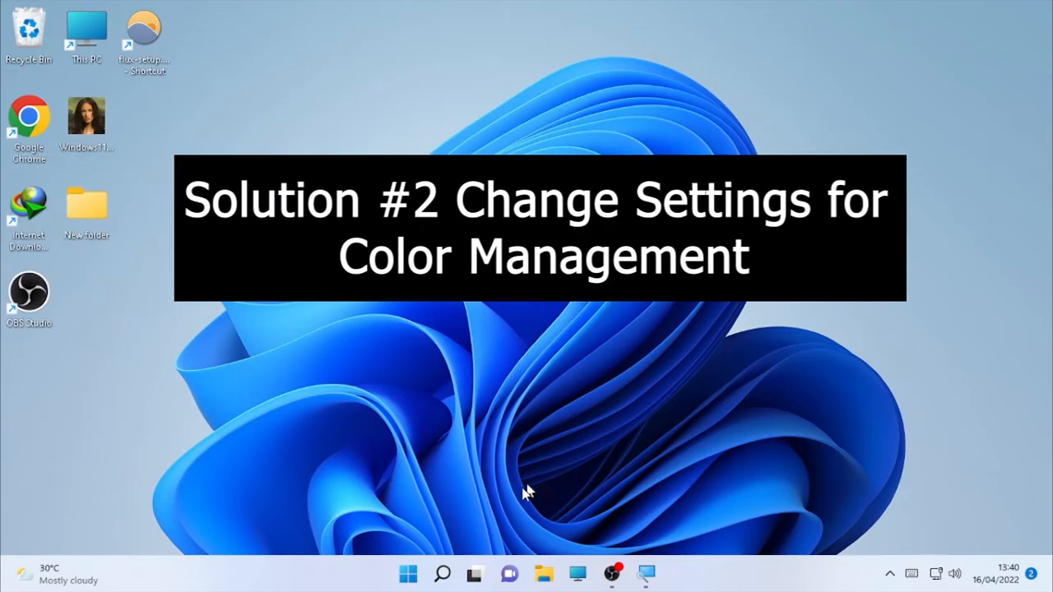
mouse_move(449, 568)
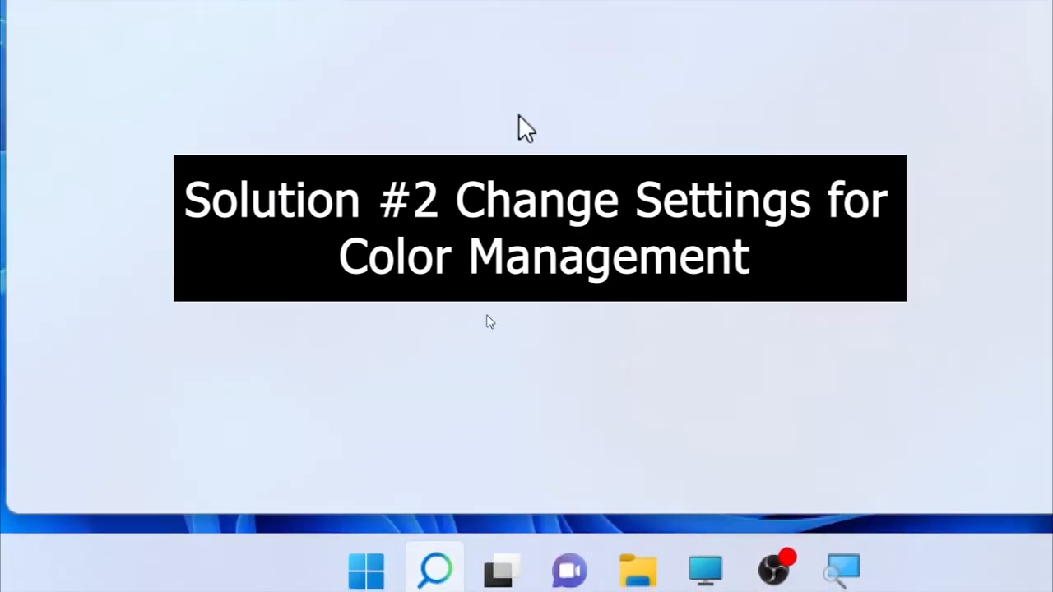
Step: Search Windows for 'color' and open the Colour Management control panel
click(434, 568)
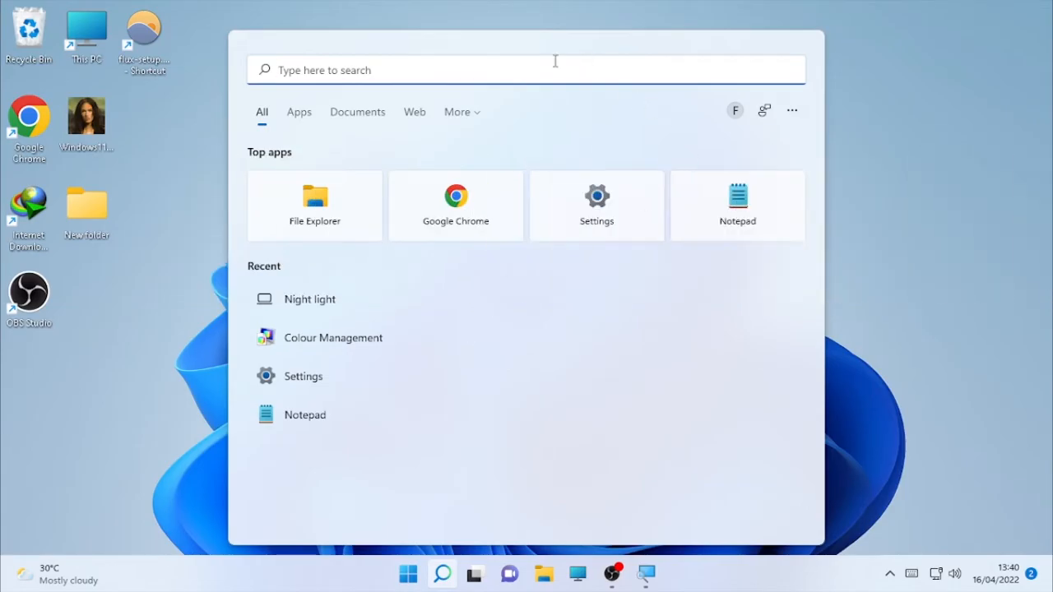
mouse_move(543, 37)
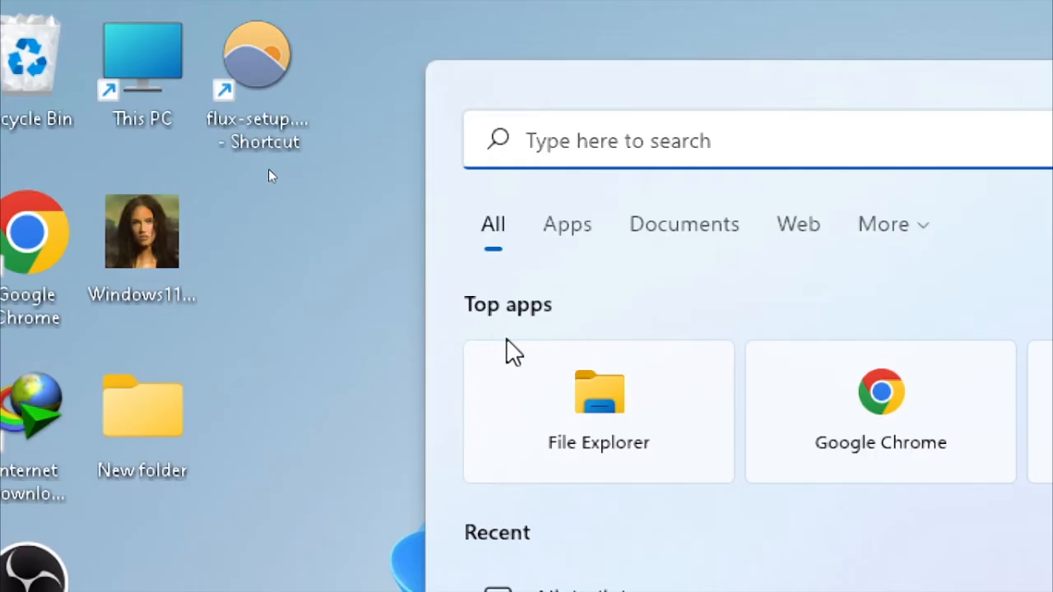
text(color)
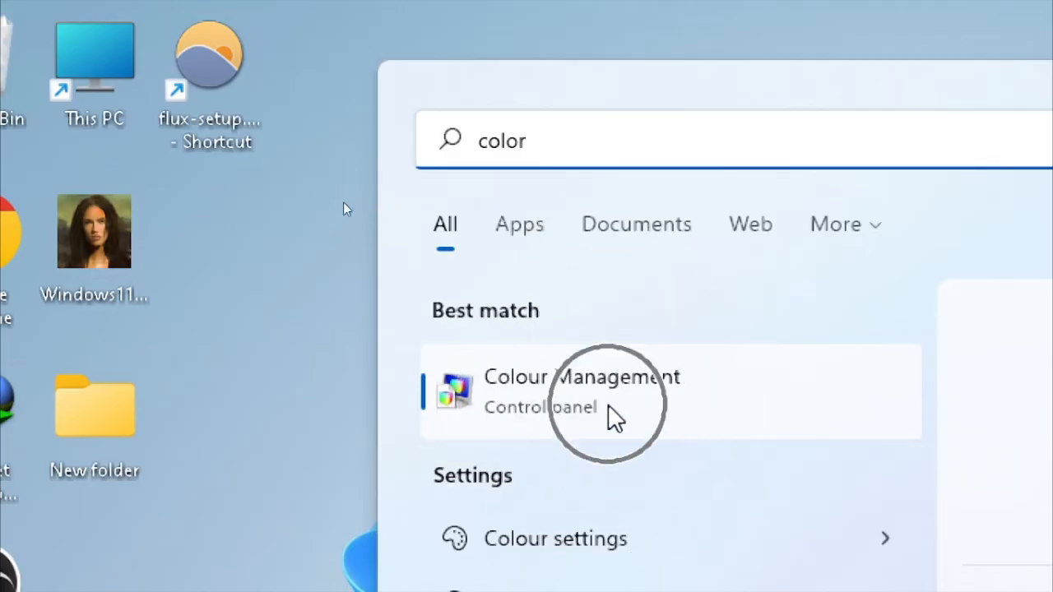
click(580, 375)
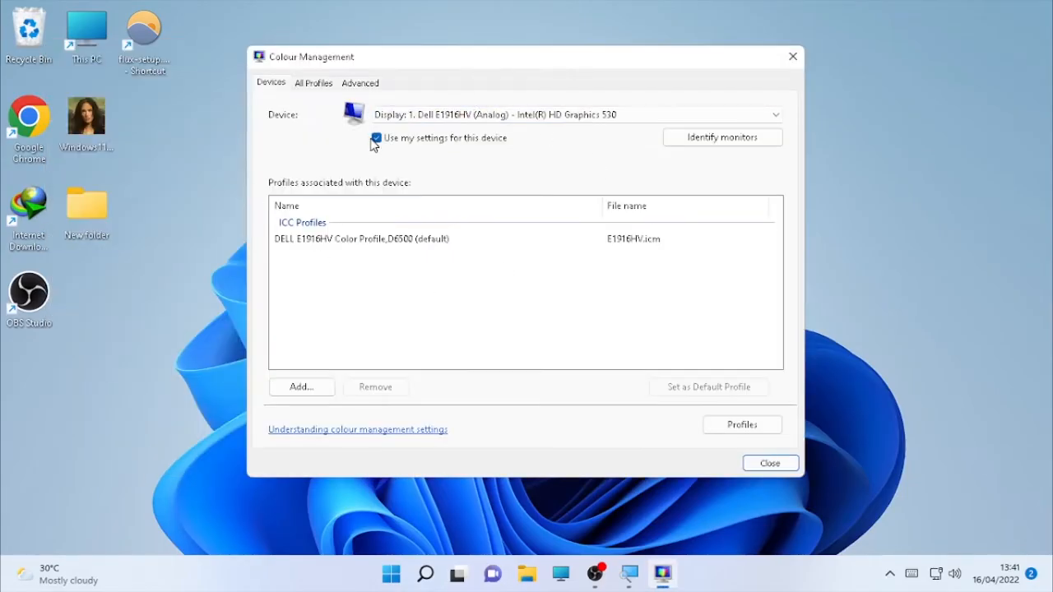
Step: Check 'Use my settings for this device' and open the Associate Colour Profile list
click(376, 137)
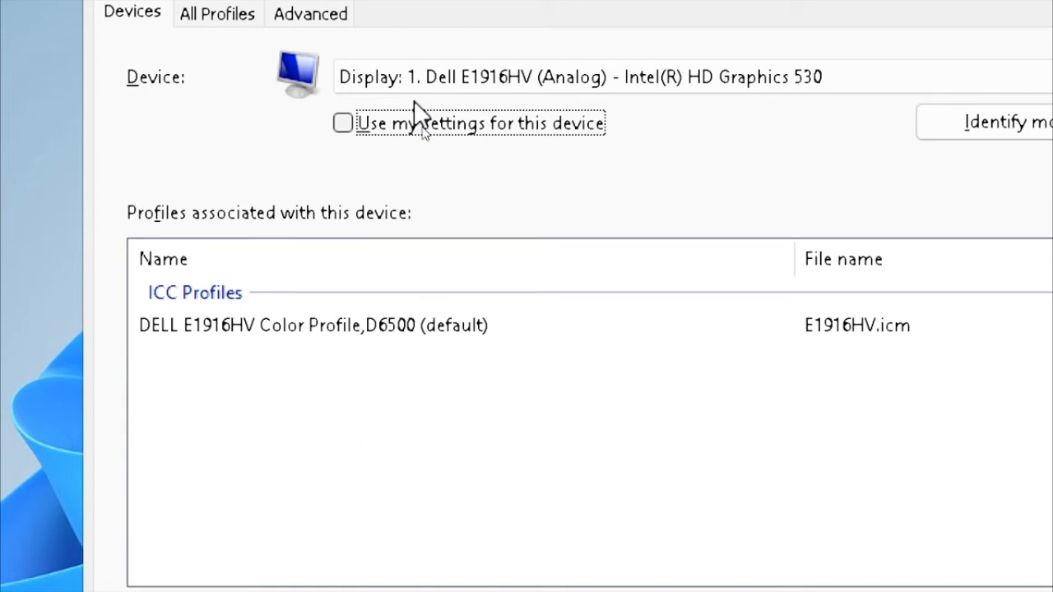
mouse_move(629, 138)
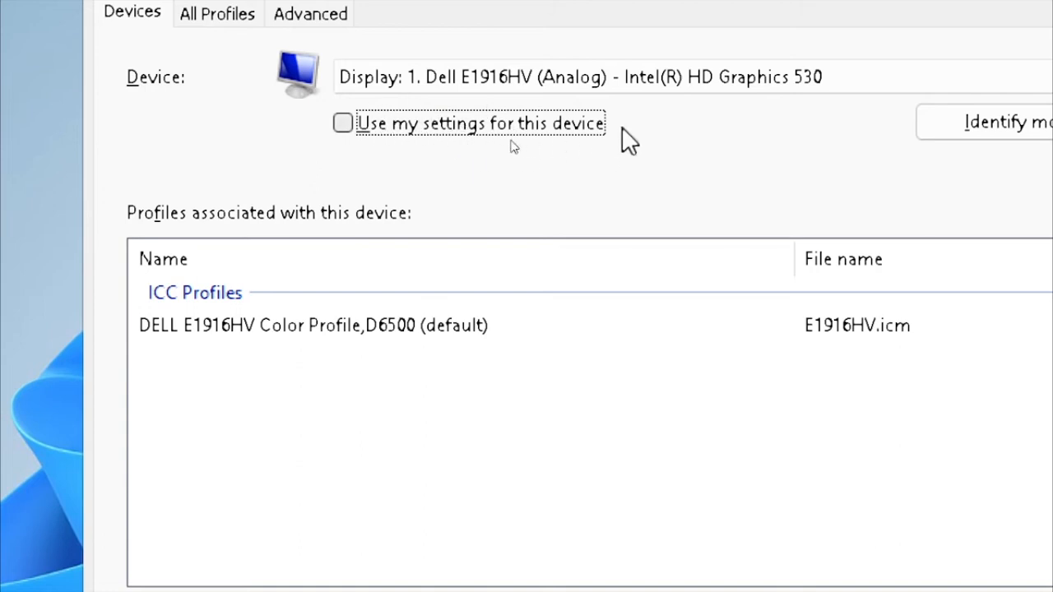
mouse_move(343, 122)
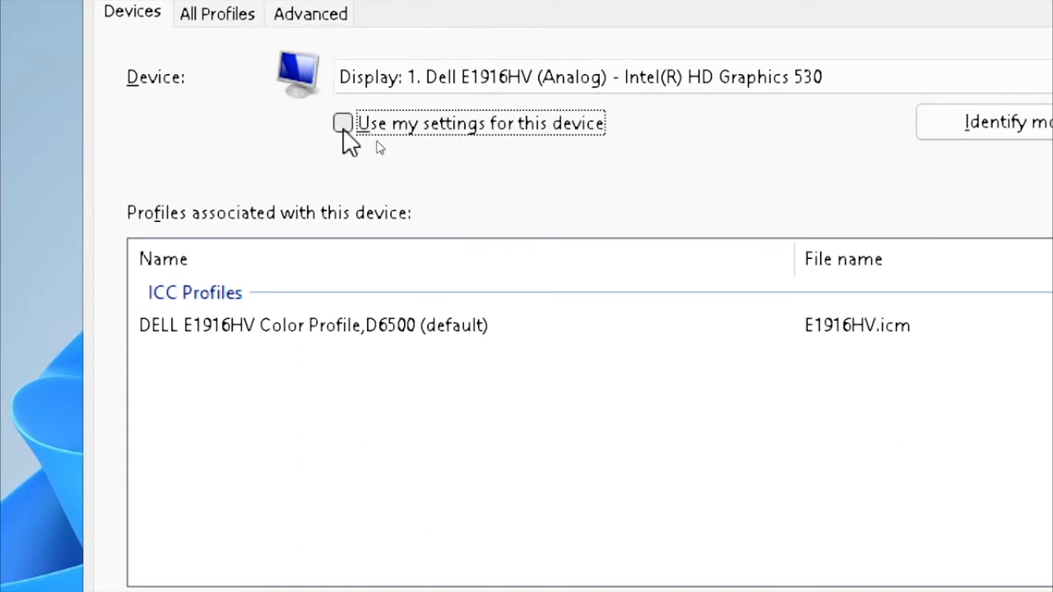
click(343, 122)
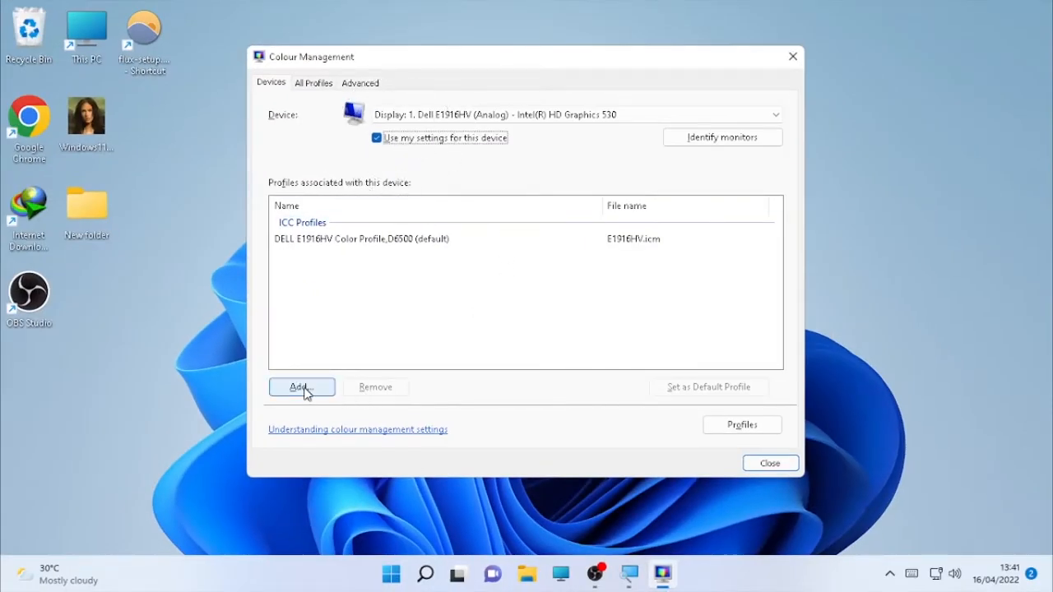
click(302, 387)
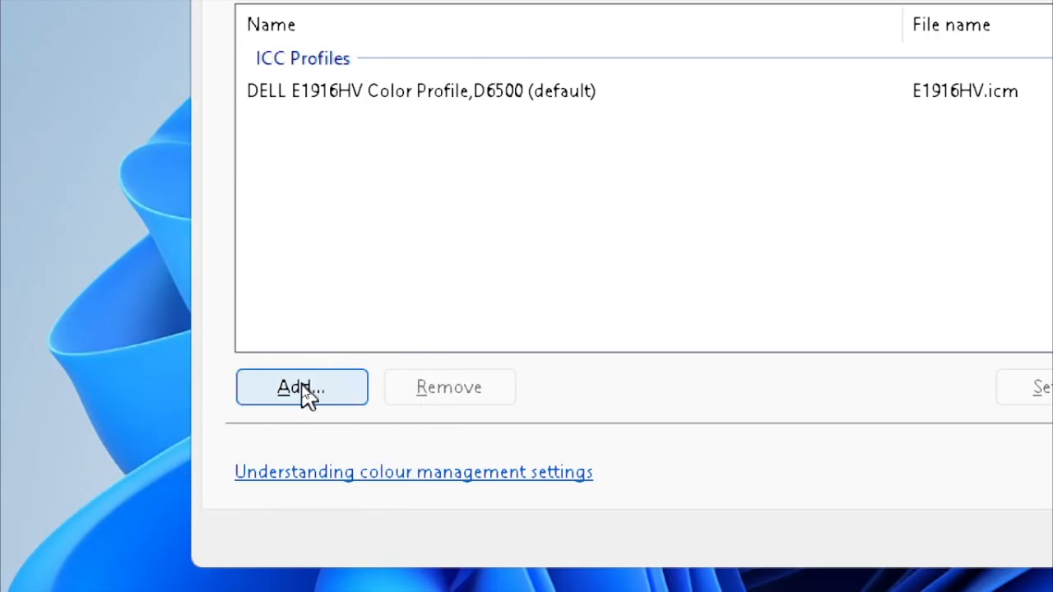
click(302, 387)
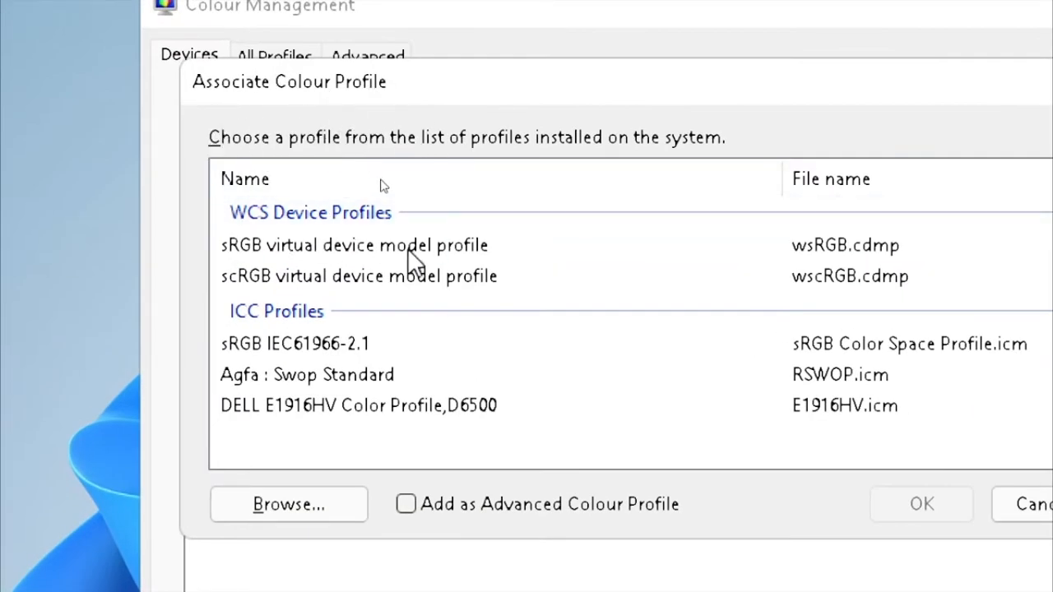
mouse_move(403, 432)
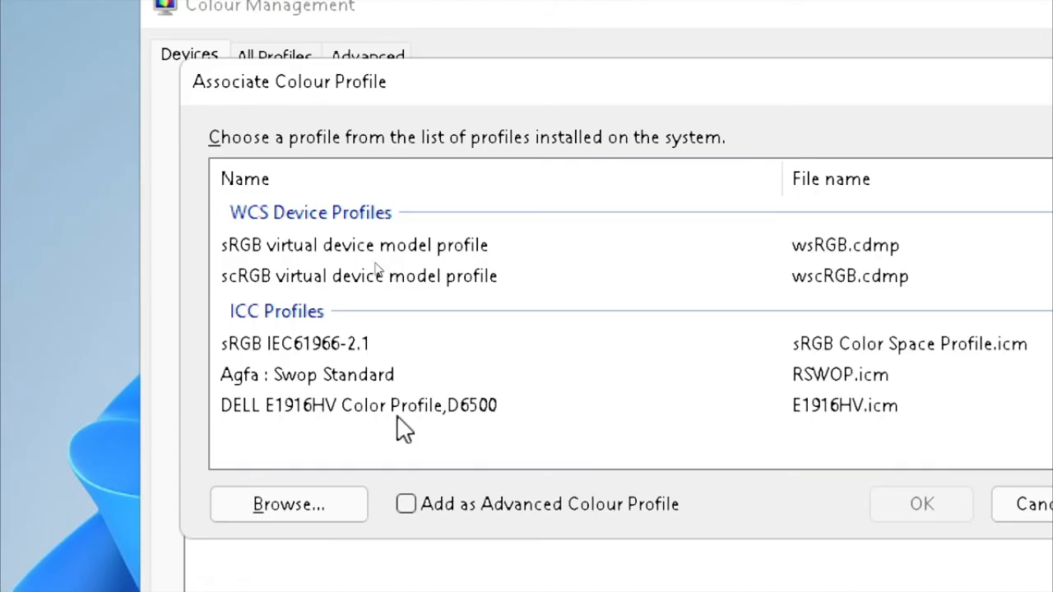
mouse_move(230, 362)
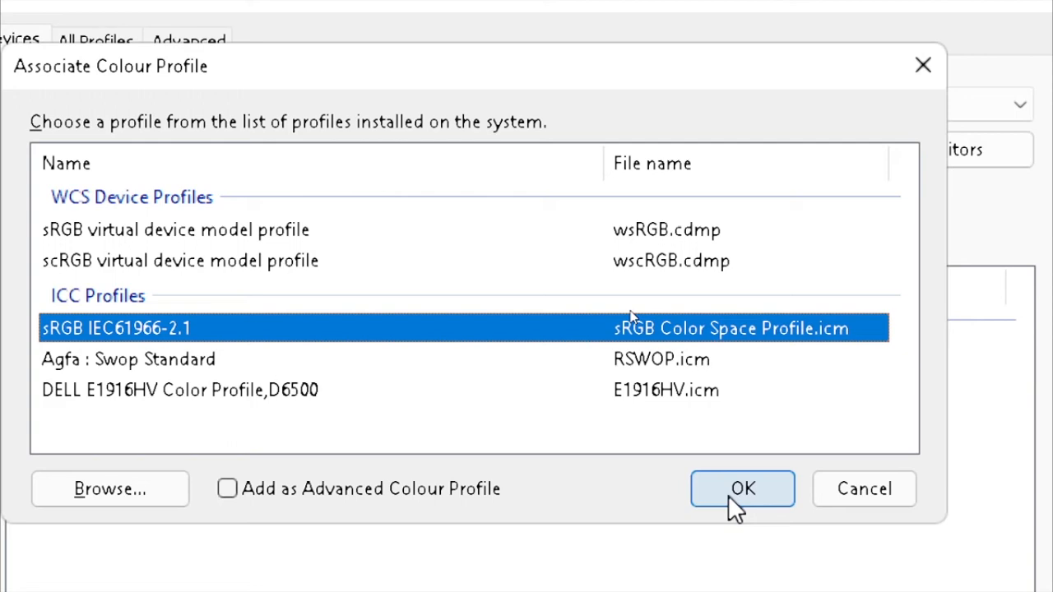
Step: Associate sRGB IEC61966-2.1 with the Dell E1916HV display and close Colour Management
click(742, 489)
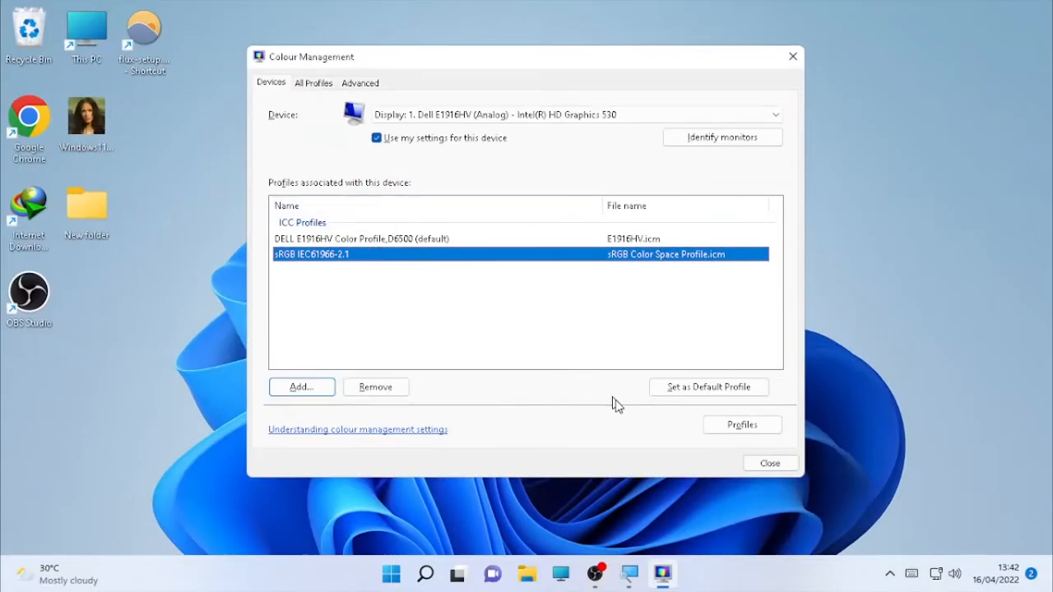
mouse_move(810, 465)
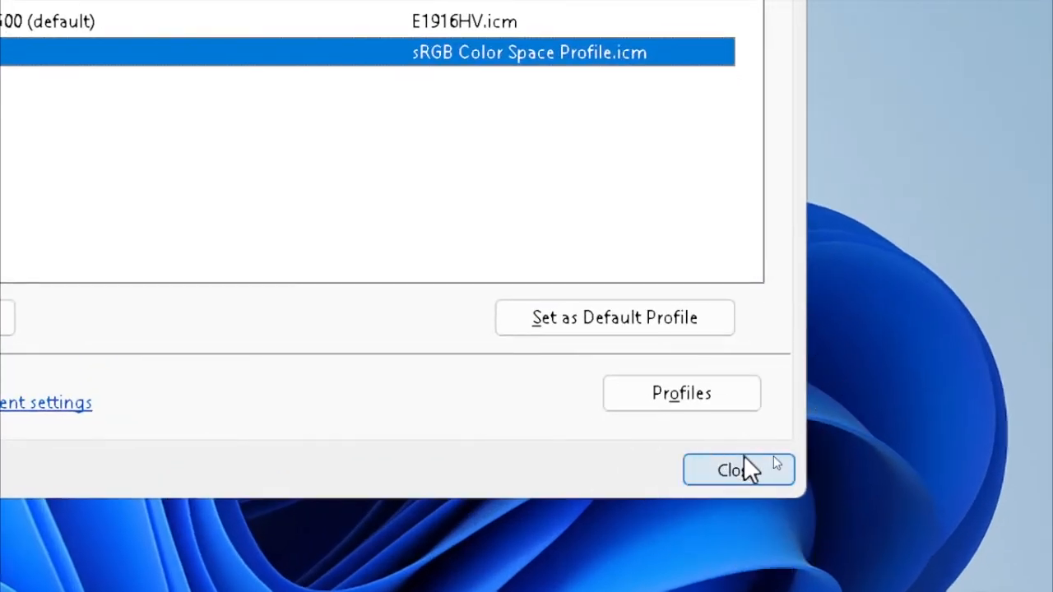
click(728, 470)
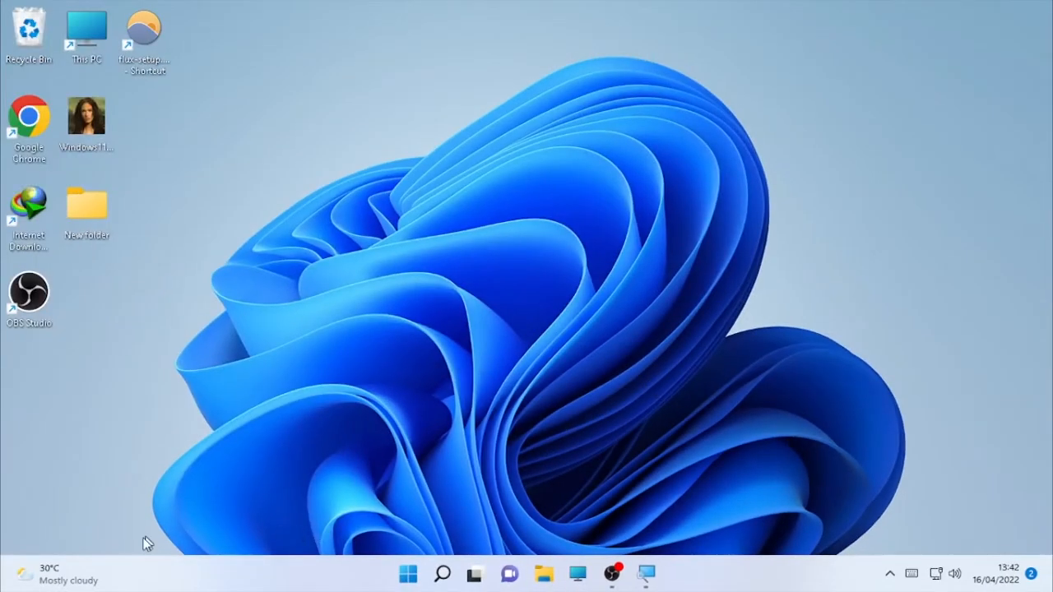
click(408, 574)
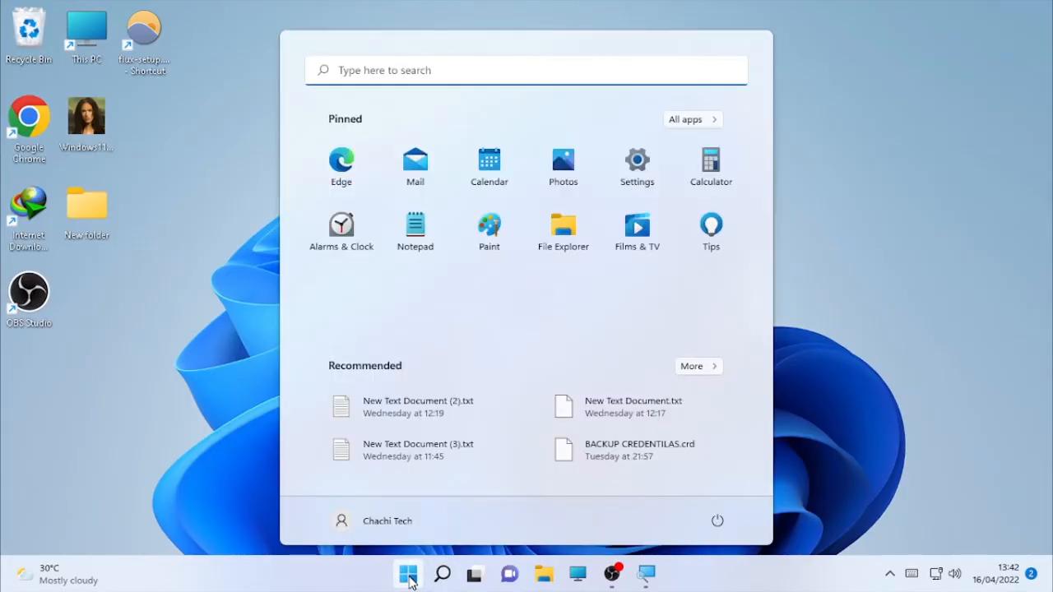
right_click(408, 574)
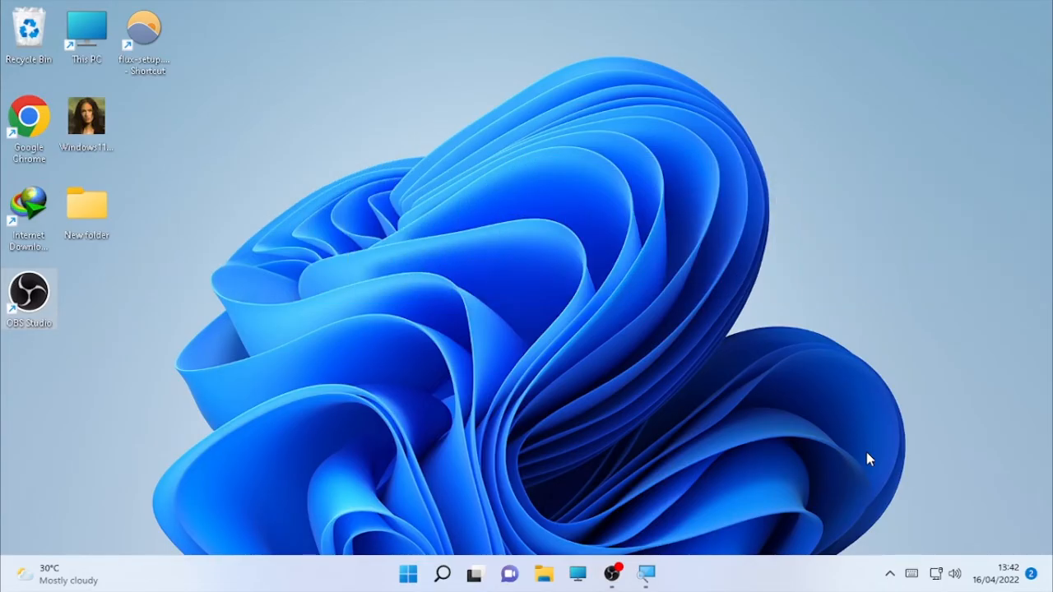
mouse_move(735, 493)
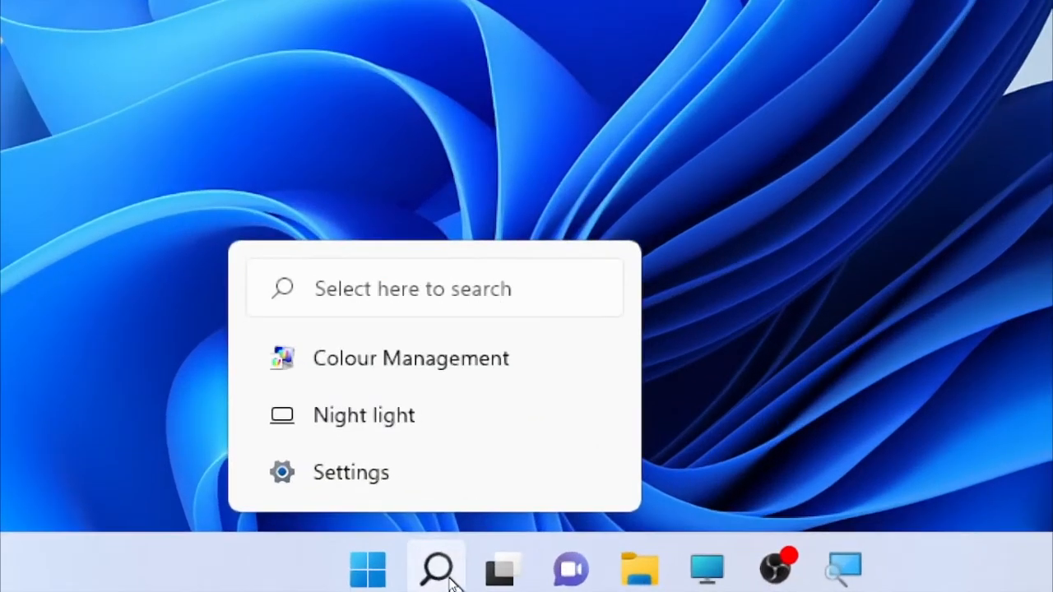
Step: Search Windows for 'device manager' and launch Device Manager
click(436, 568)
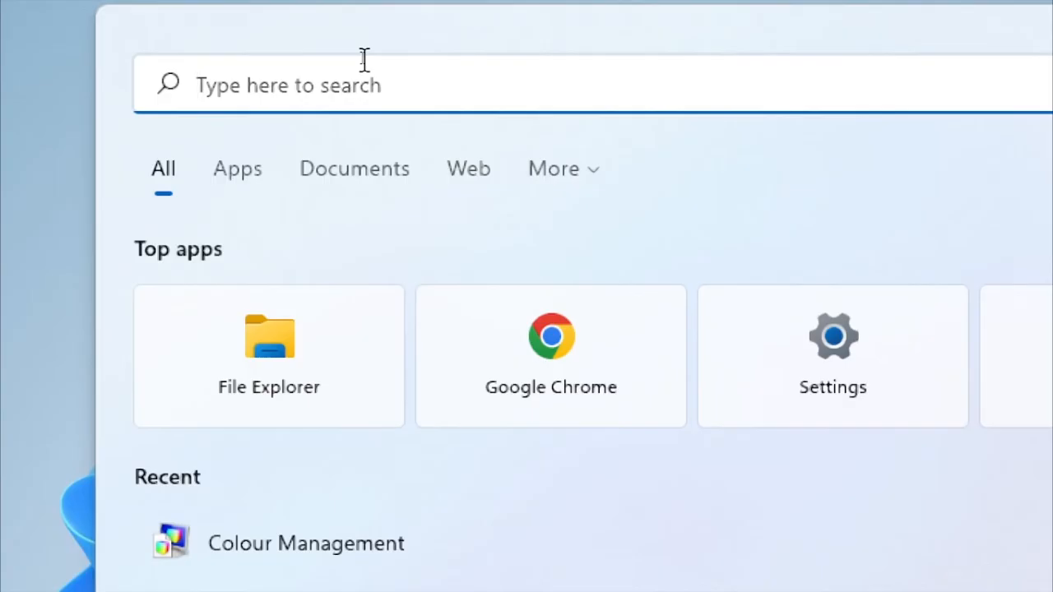
text(device Manager)
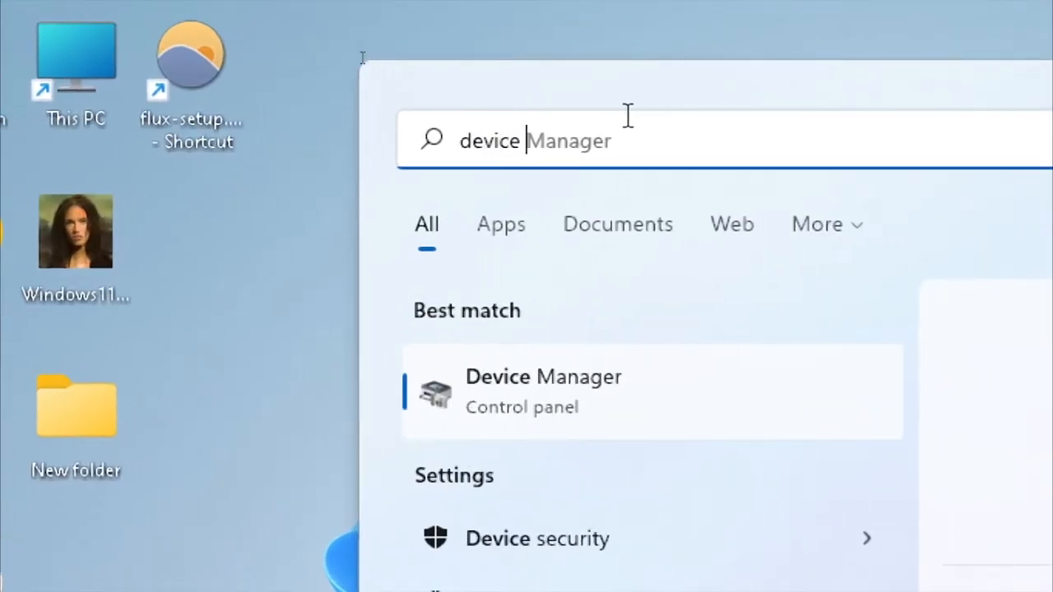
text(manager)
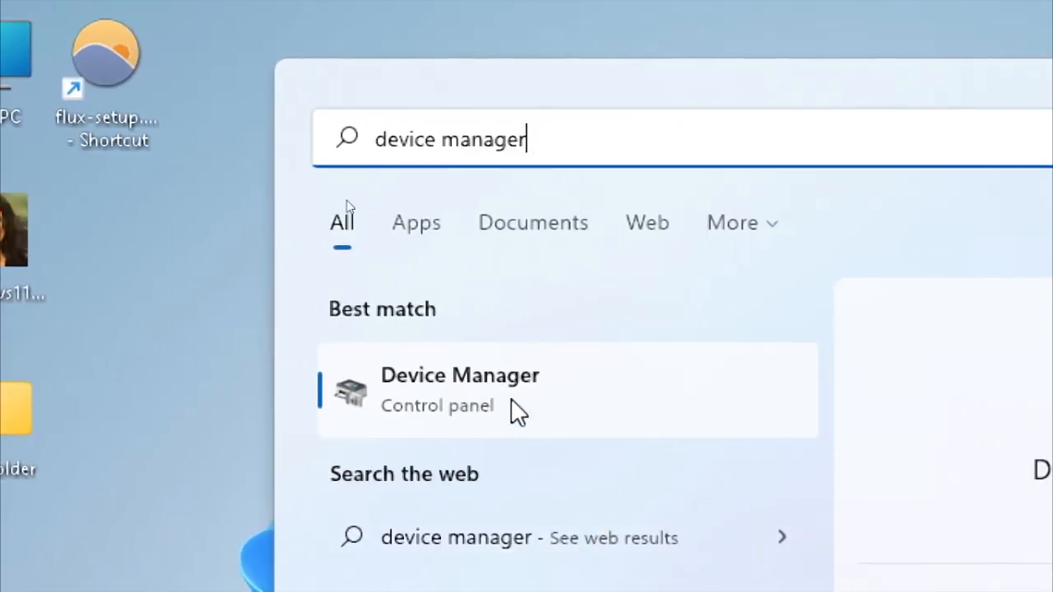
click(459, 389)
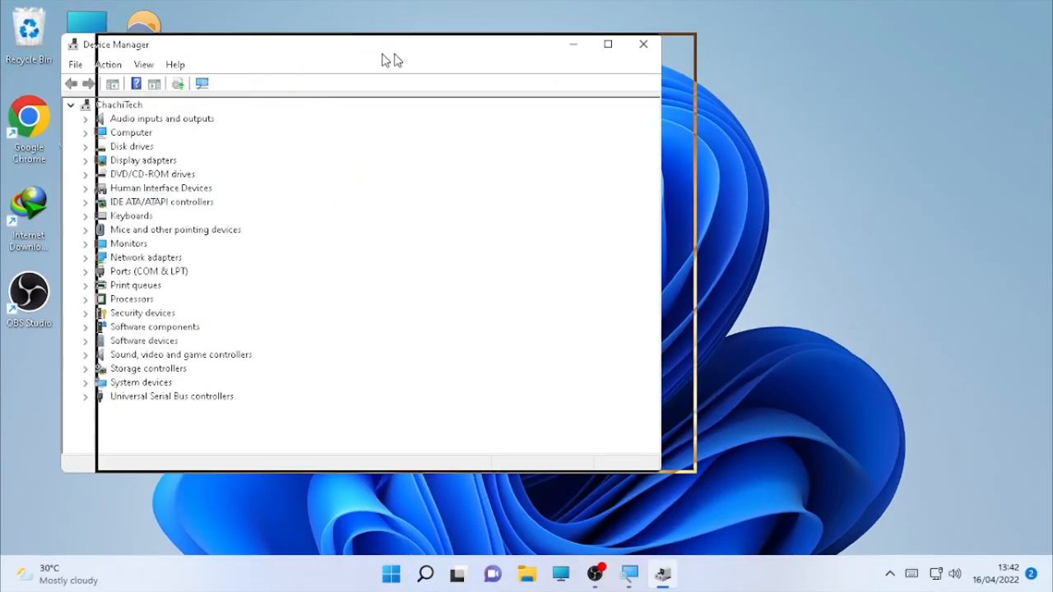
Step: Expand Display adapters and choose Update driver for Intel(R) HD Graphics 530
drag(382, 44, 580, 42)
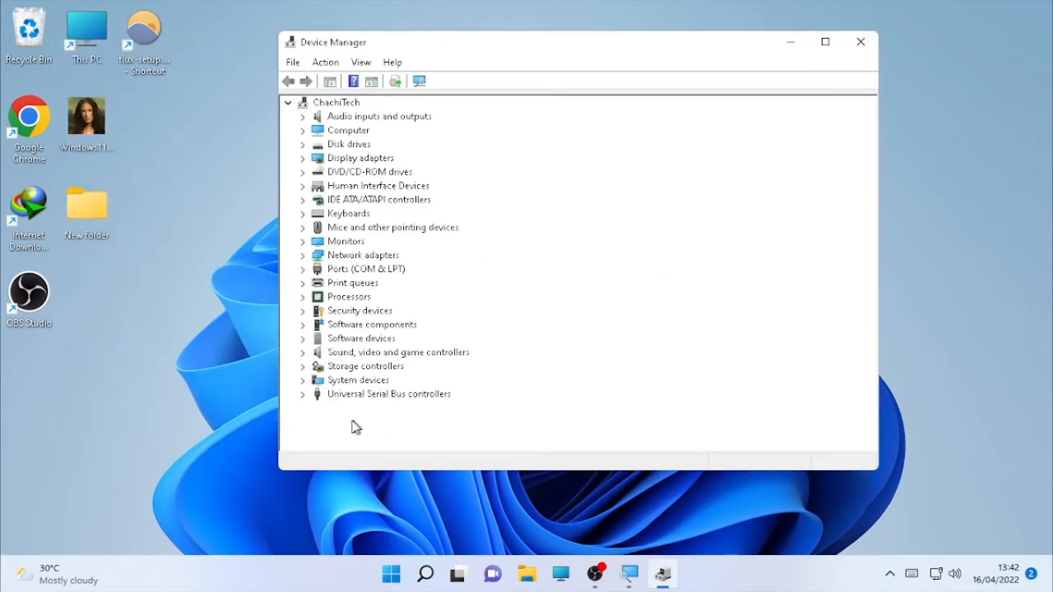
mouse_move(343, 162)
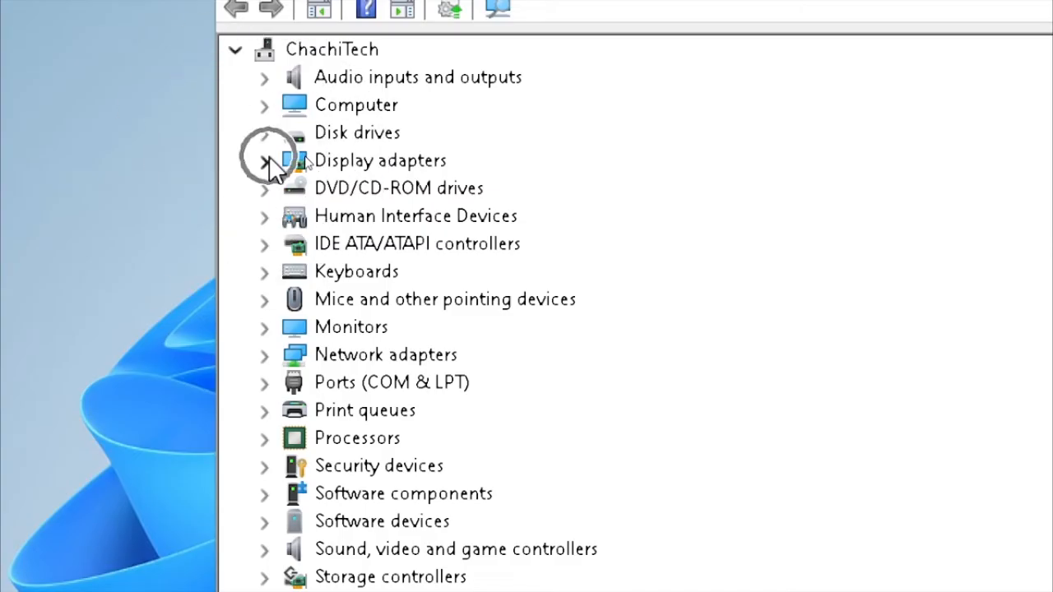
click(265, 159)
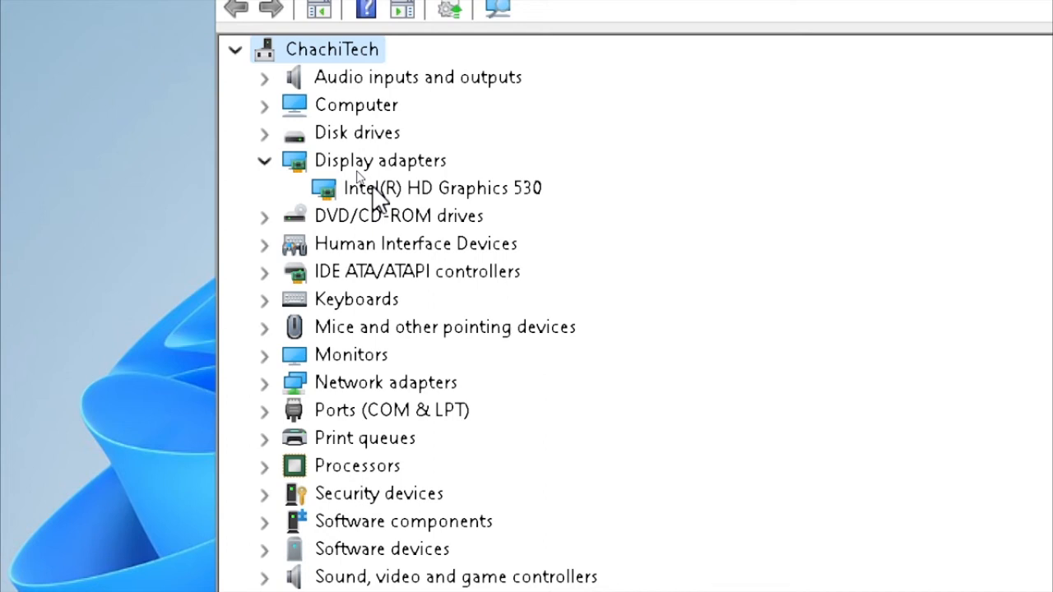
click(444, 188)
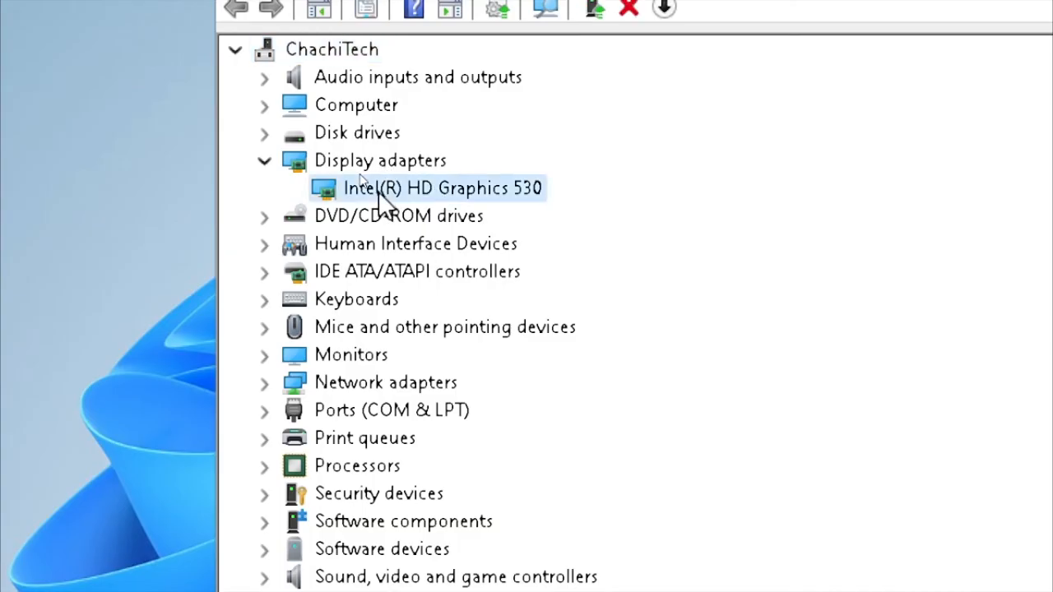
mouse_move(362, 157)
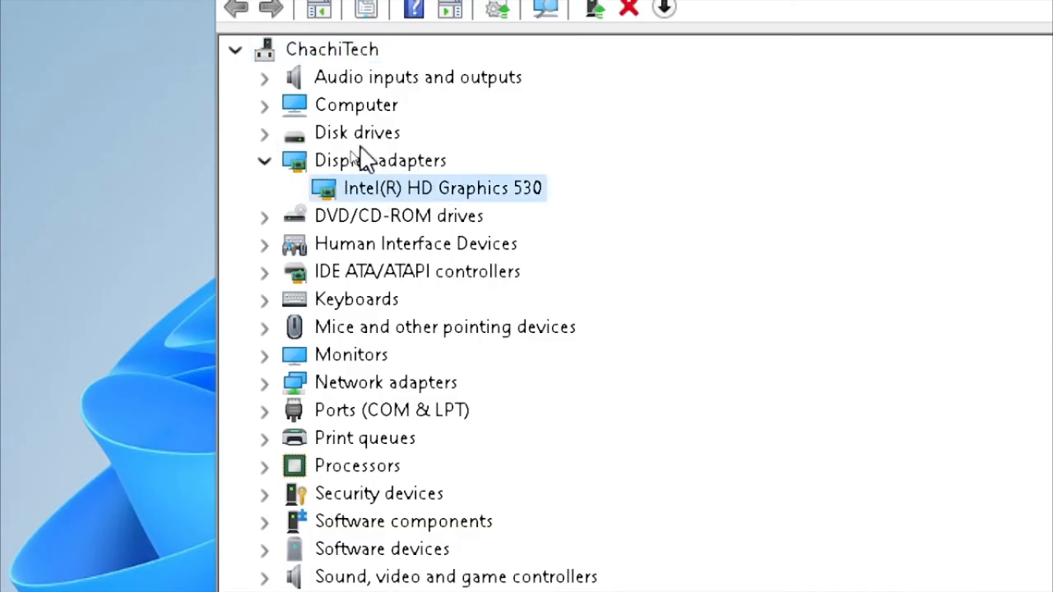
right_click(443, 187)
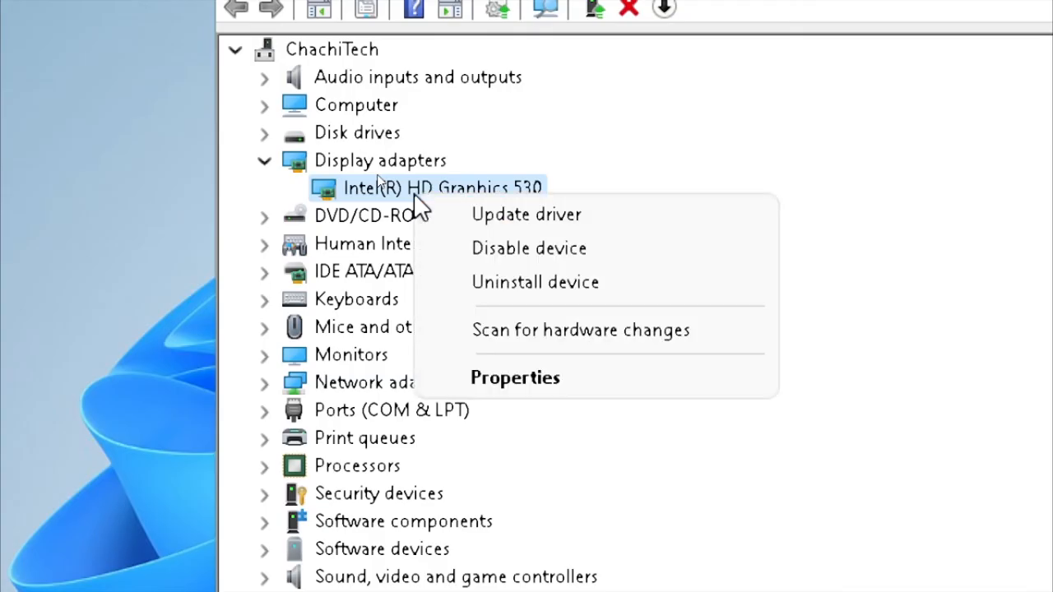
mouse_move(551, 231)
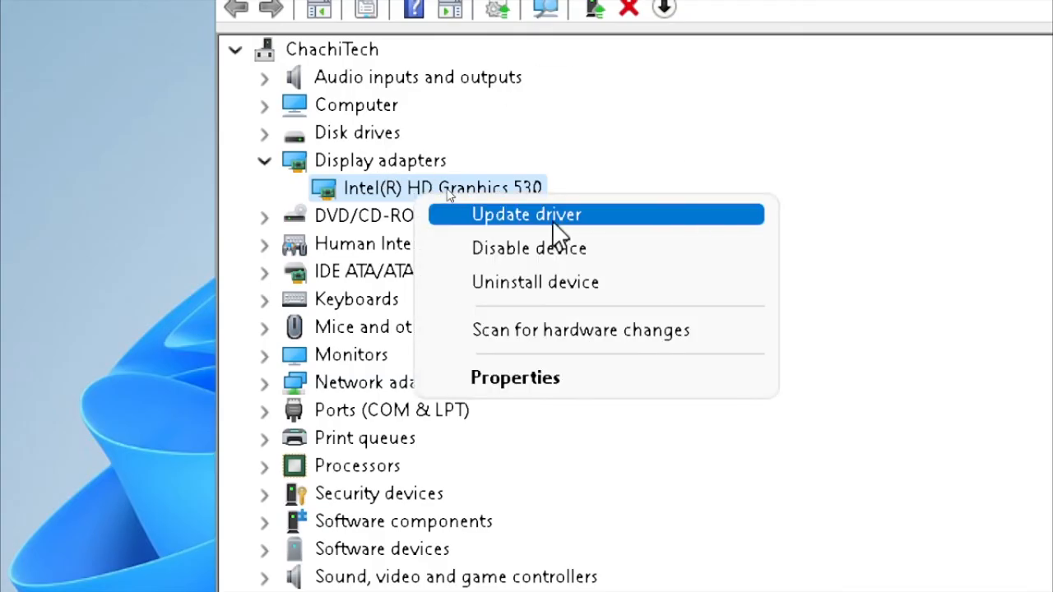
click(526, 214)
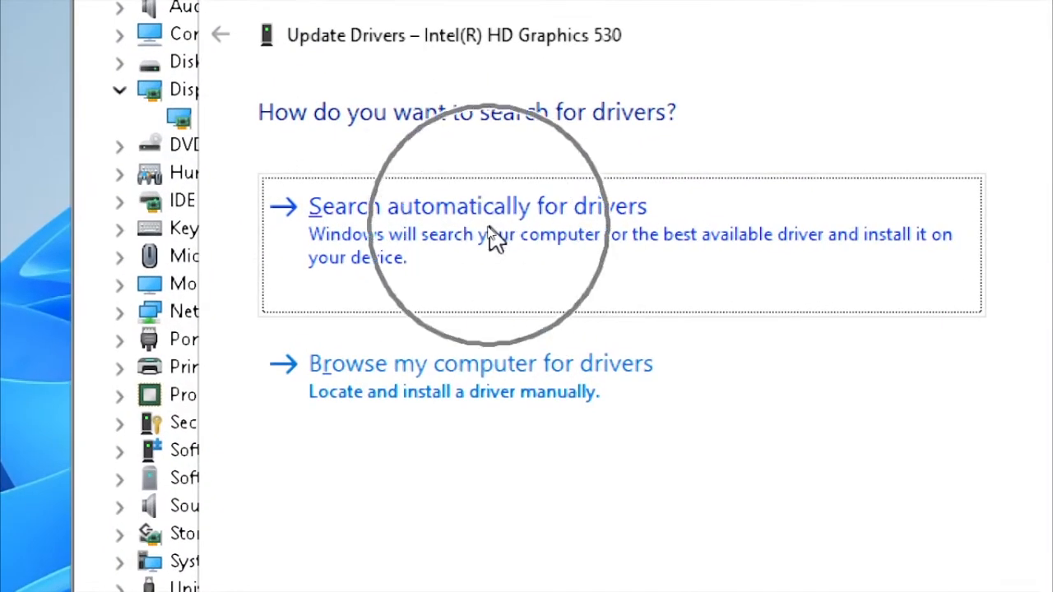
Step: Search automatically for drivers, confirm the best driver is installed, and close
click(477, 206)
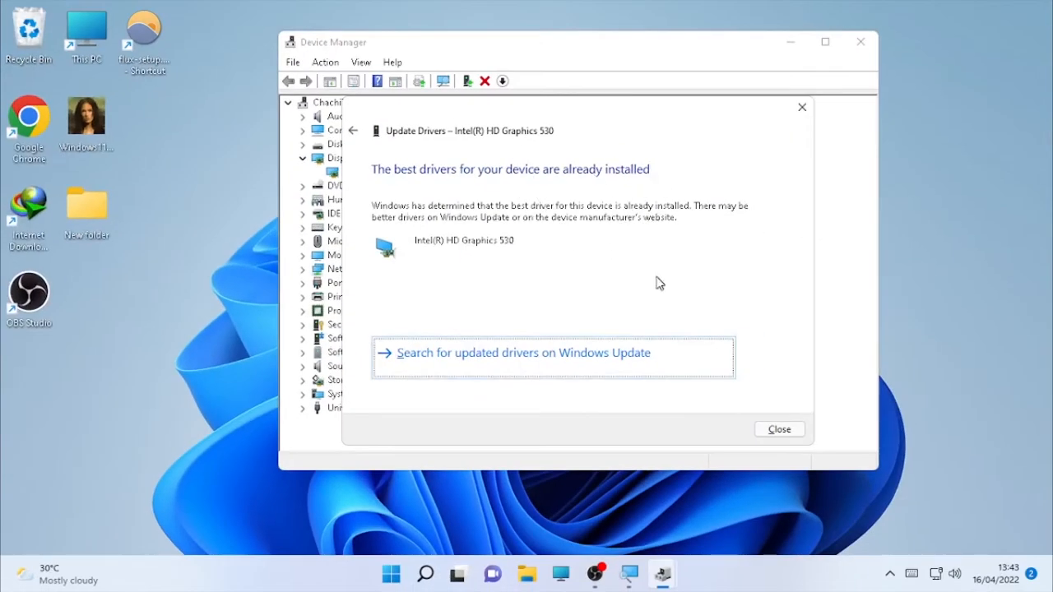
click(778, 428)
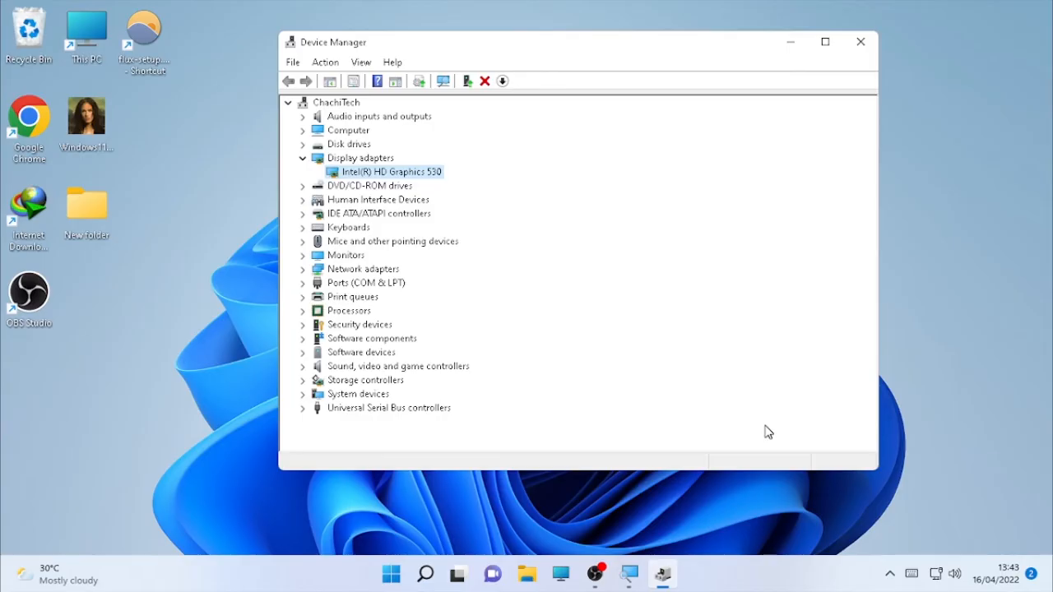
mouse_move(402, 173)
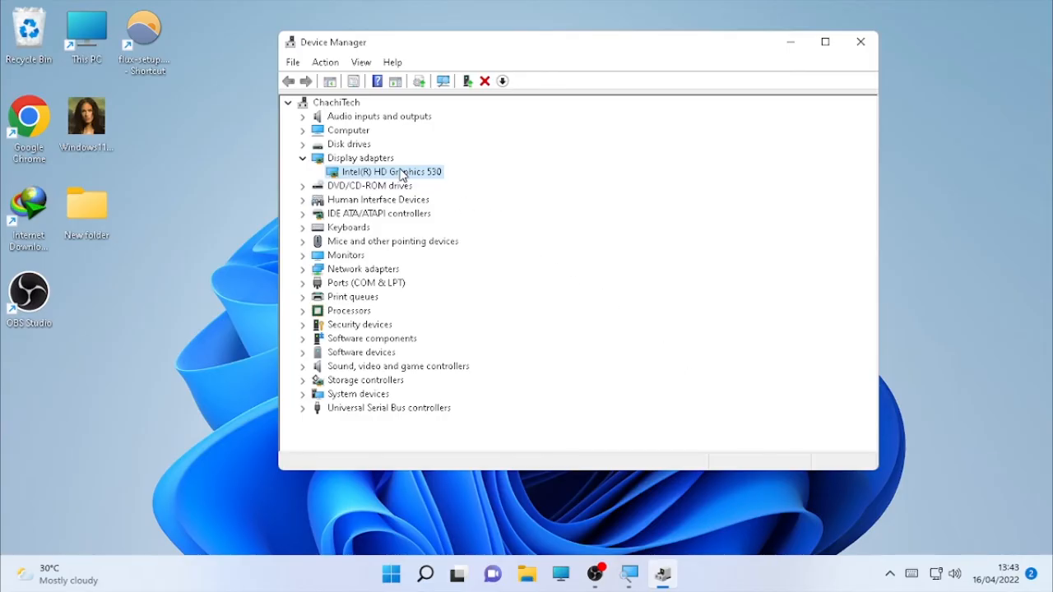
Step: Manually pick Intel(R) HD Graphics 530 from the computer's driver list, install, and close
right_click(388, 171)
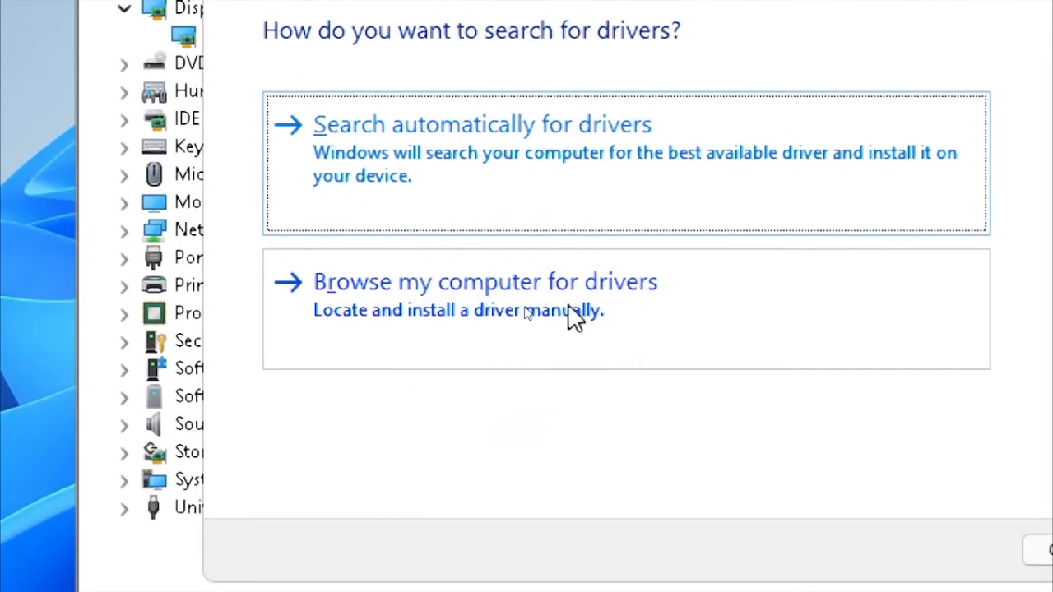
click(485, 281)
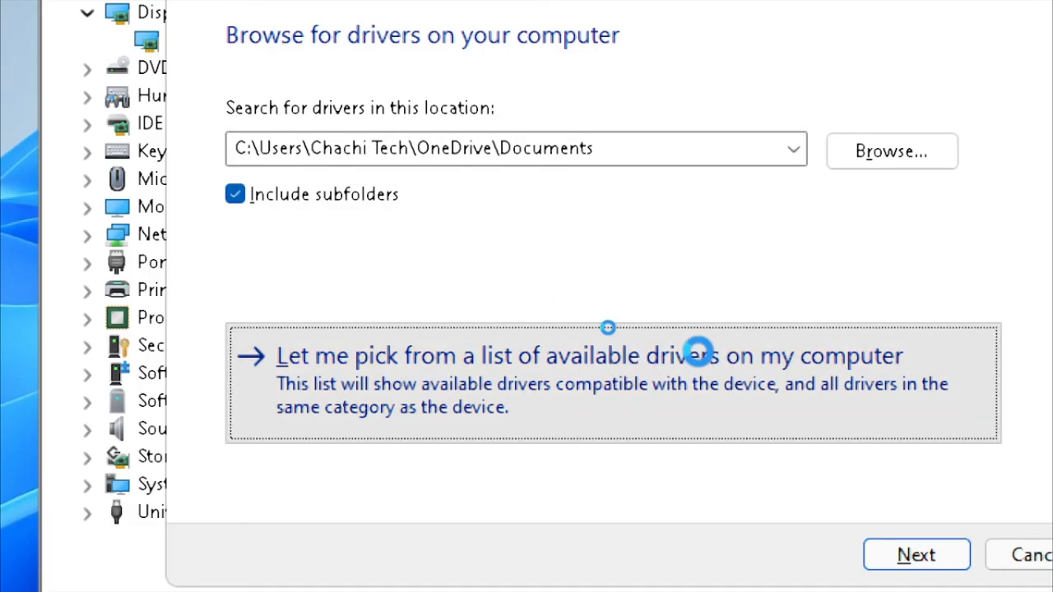
click(589, 356)
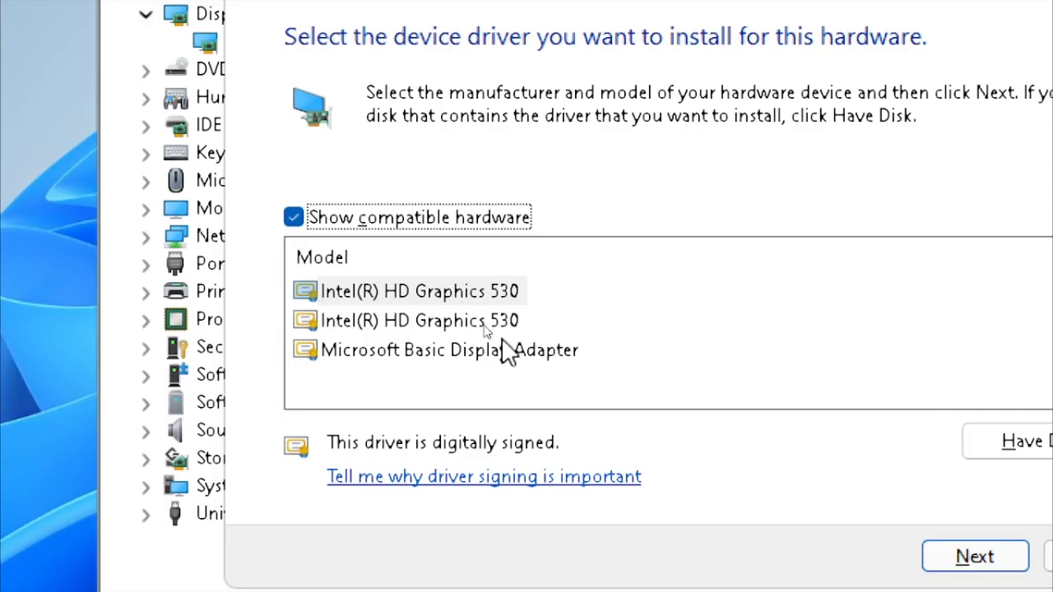
mouse_move(403, 362)
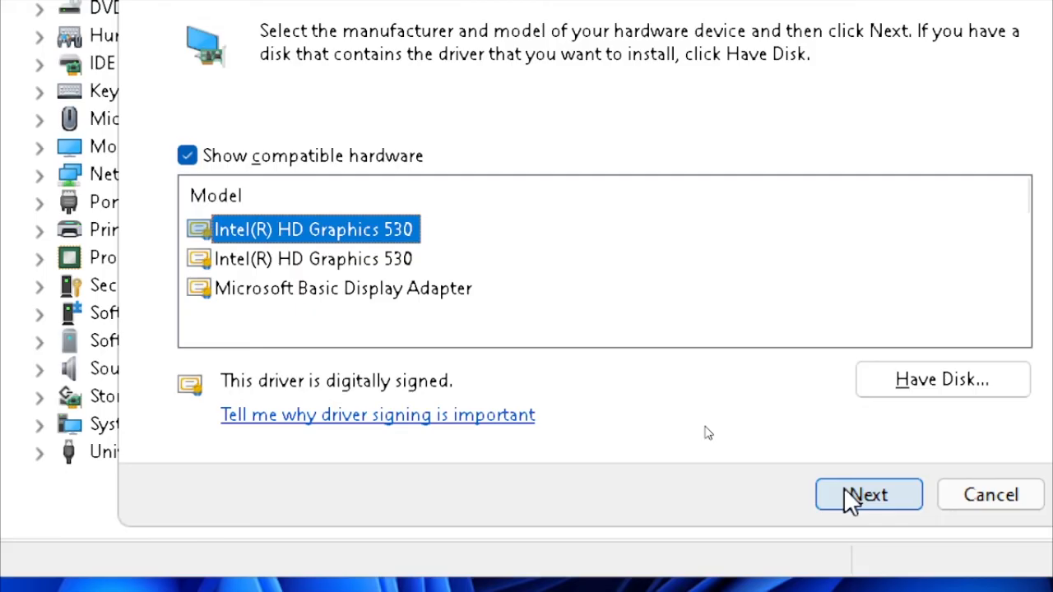
click(868, 495)
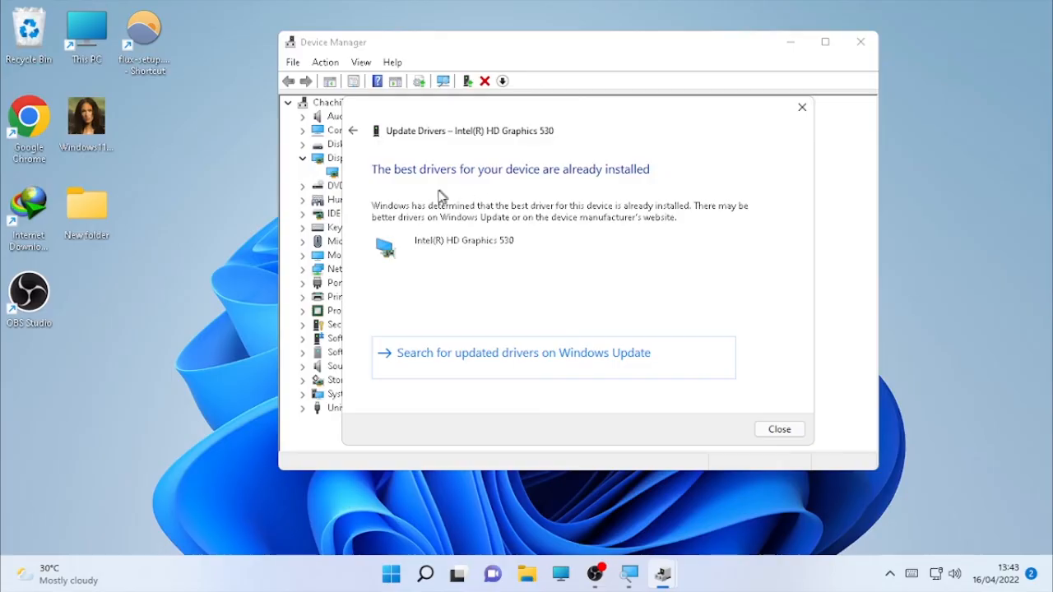
click(777, 428)
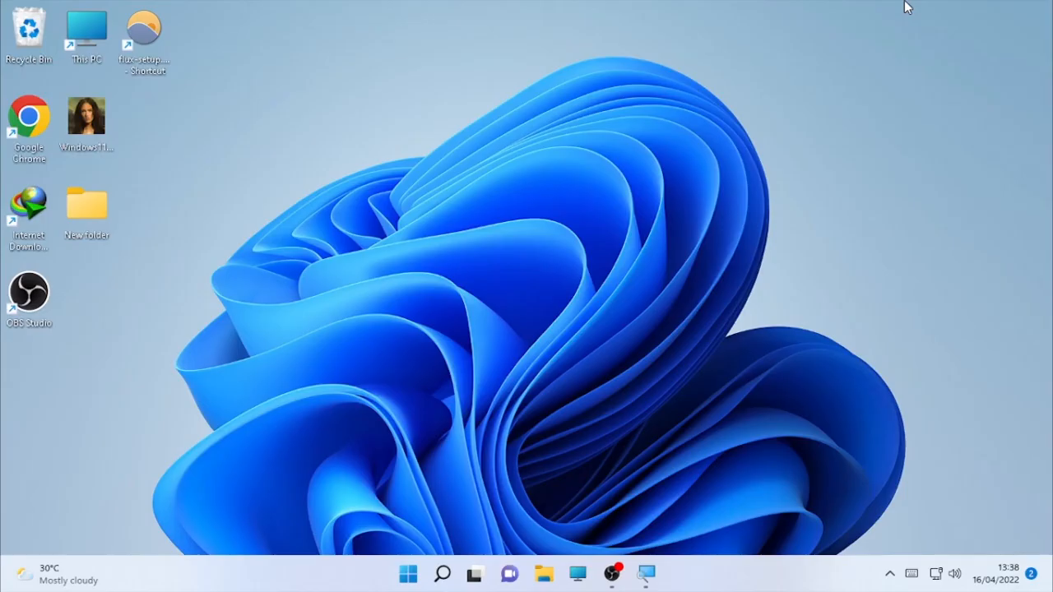